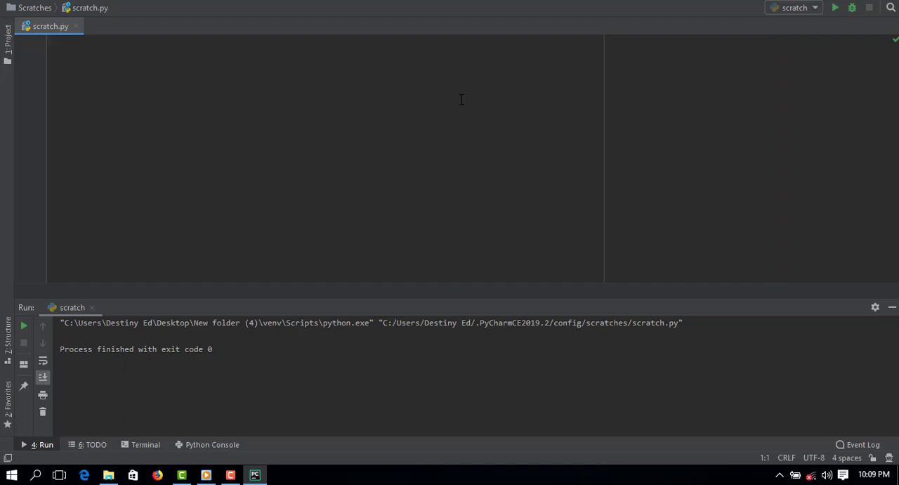
pyautogui.moveTo(118, 52)
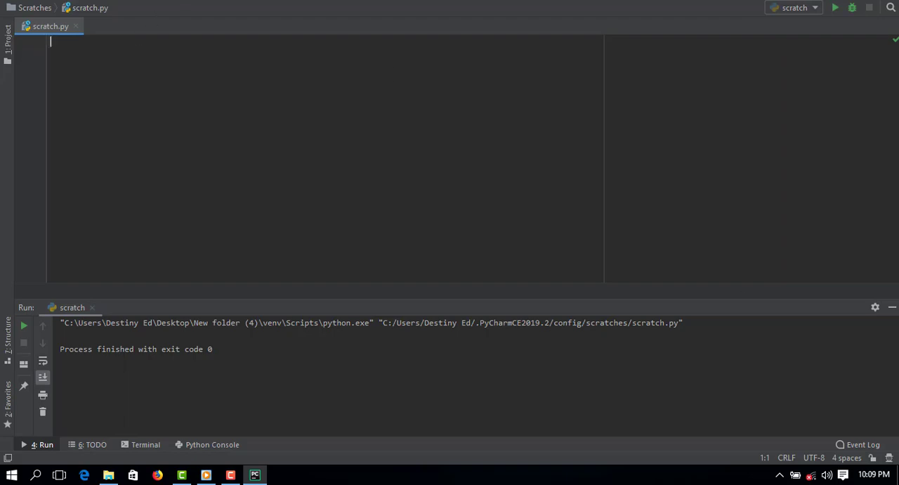
pyautogui.moveTo(39, 48)
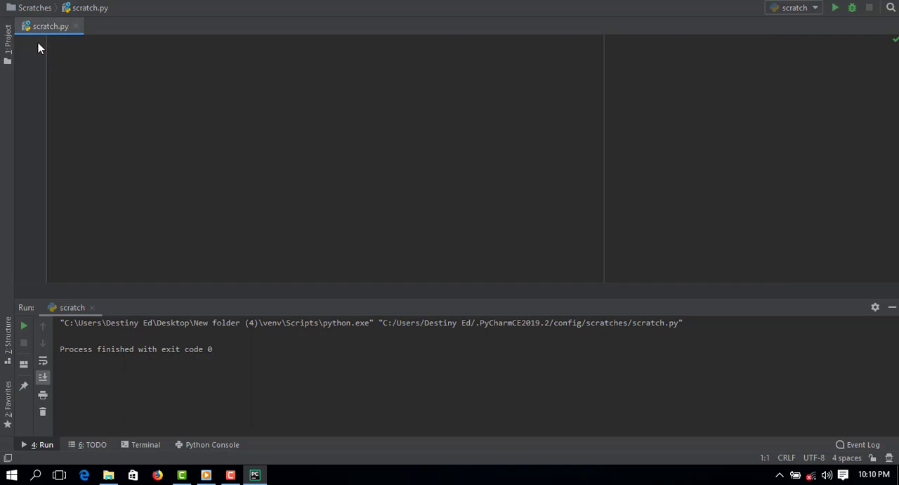
pyautogui.moveTo(73, 38)
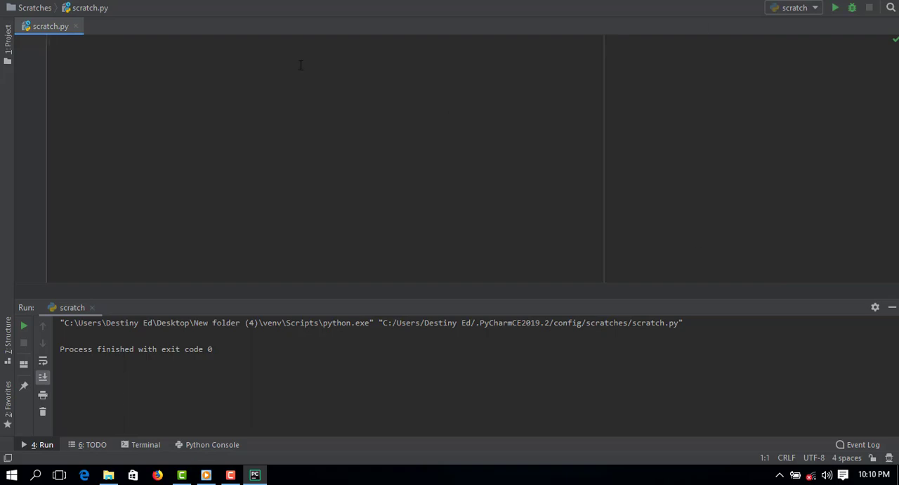
# Add 'import math' at the top of scratch.py
pyautogui.write('i')
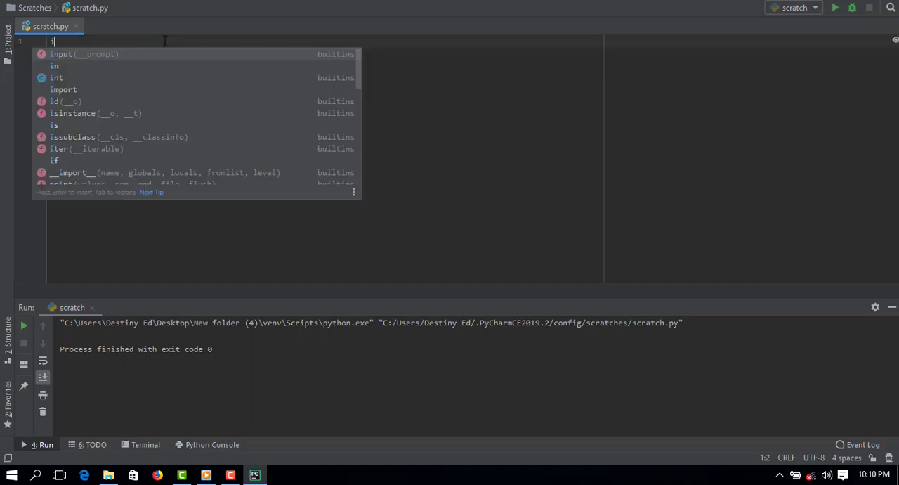
pyautogui.write('n')
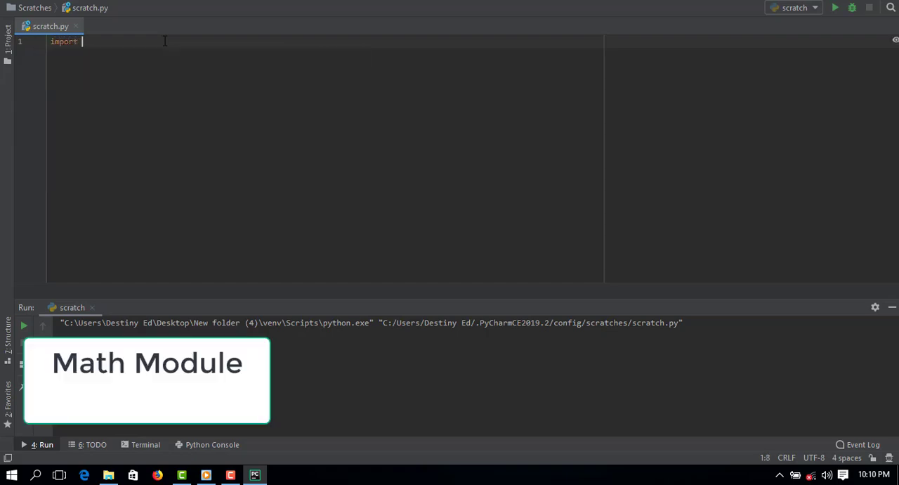
pyautogui.write('math')
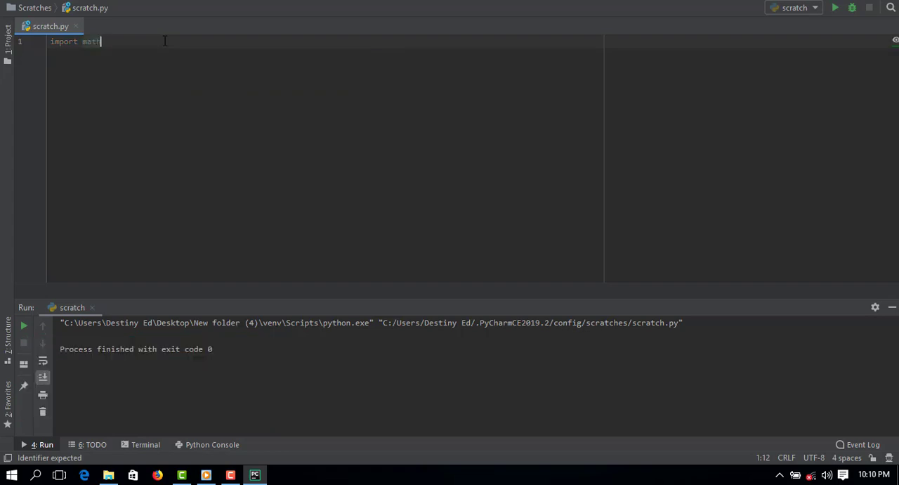
pyautogui.press('Enter')
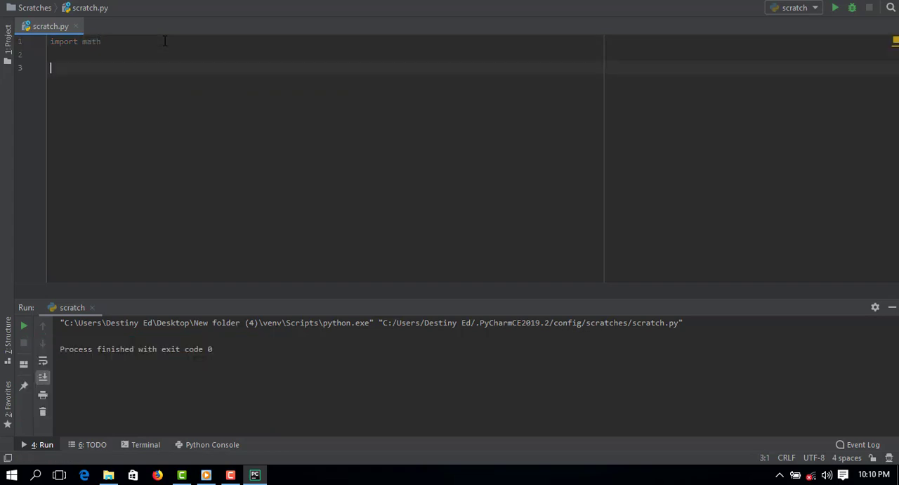
# Start an endless 'while 1 == 1:' loop with its indented body line ready
pyautogui.write('while 1 ==')
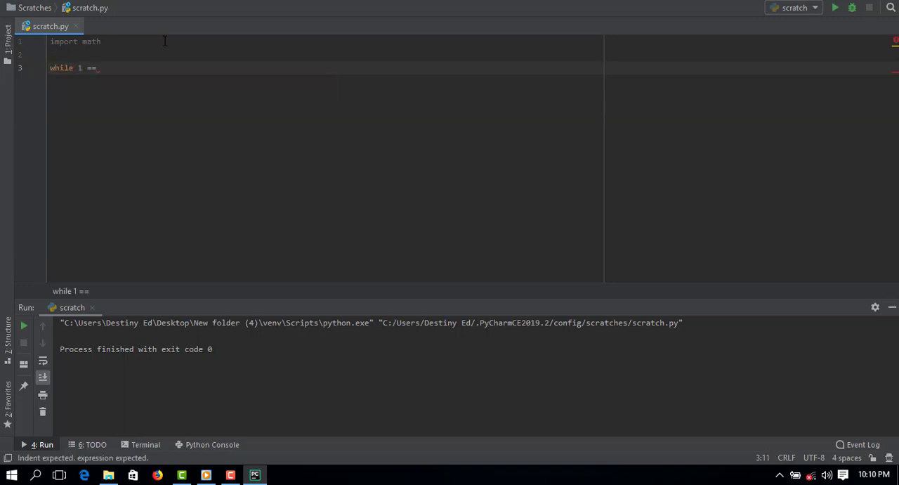
pyautogui.write('1')
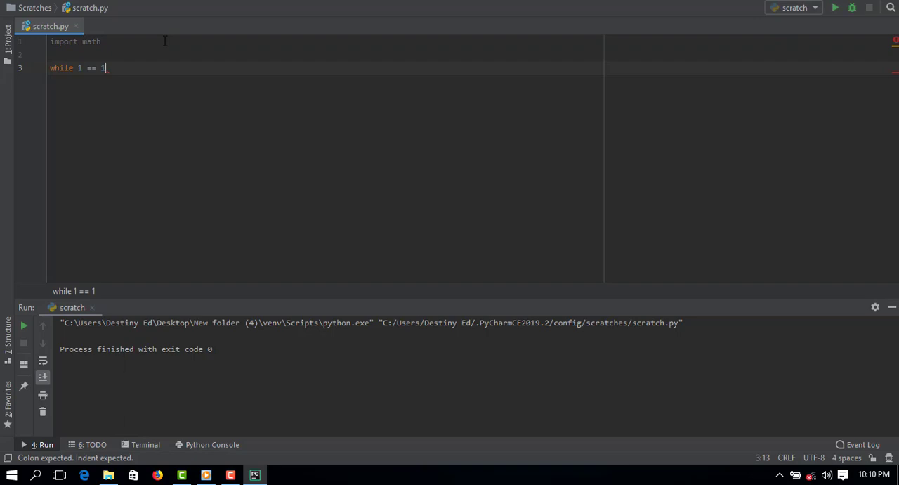
pyautogui.write(':')
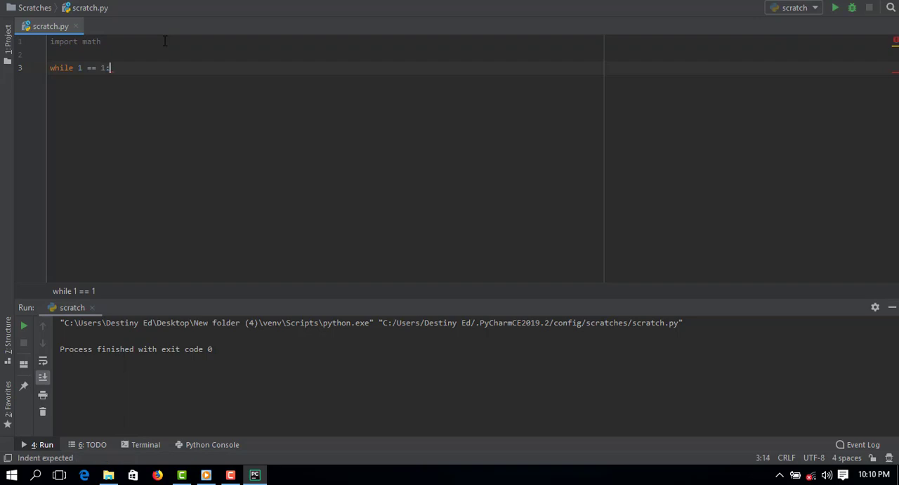
pyautogui.press('enter')
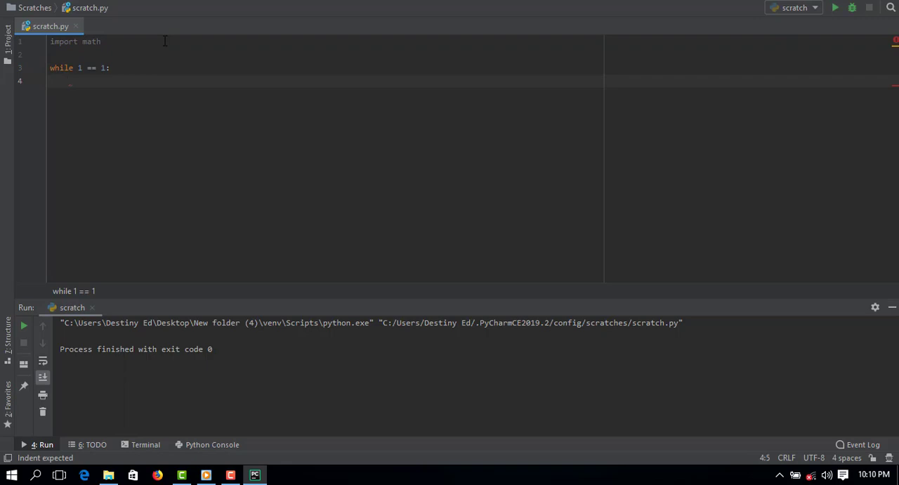
# Write the loop's print lines listing the menu: add, mul, div, sub, s for square root, quit
pyautogui.write('print')
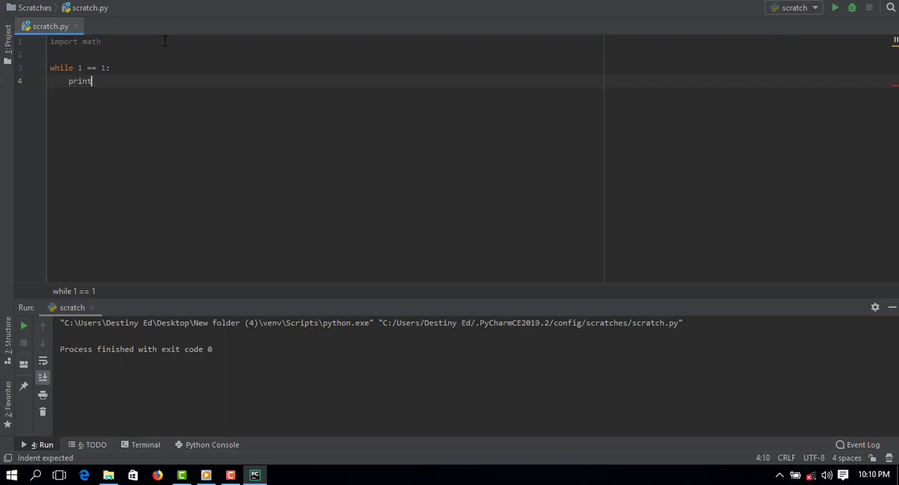
pyautogui.write('()')
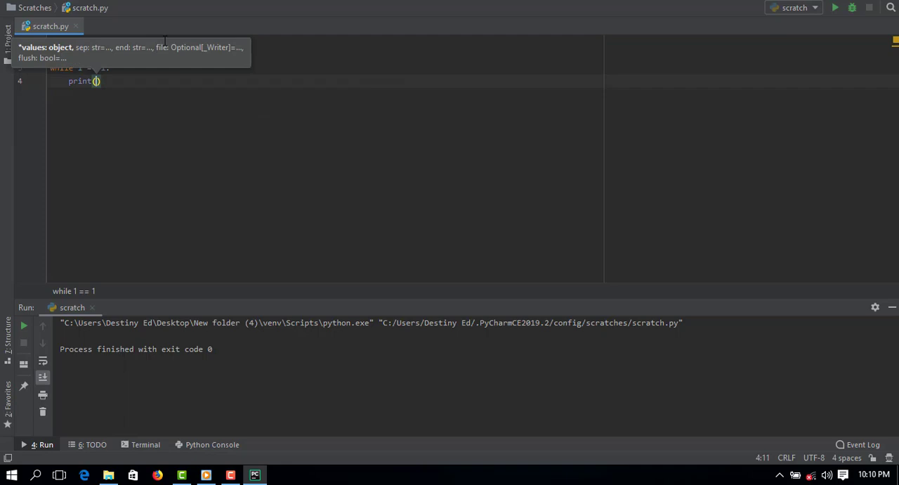
pyautogui.write('Enter')
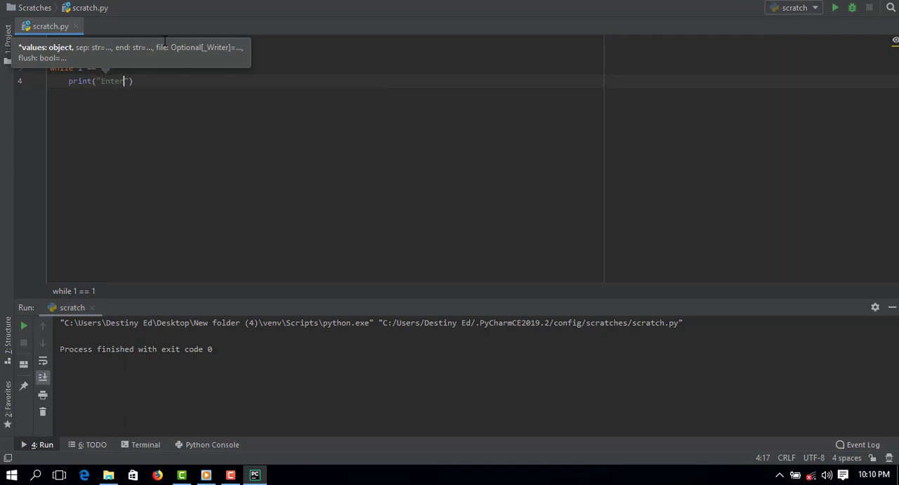
pyautogui.write('" "')
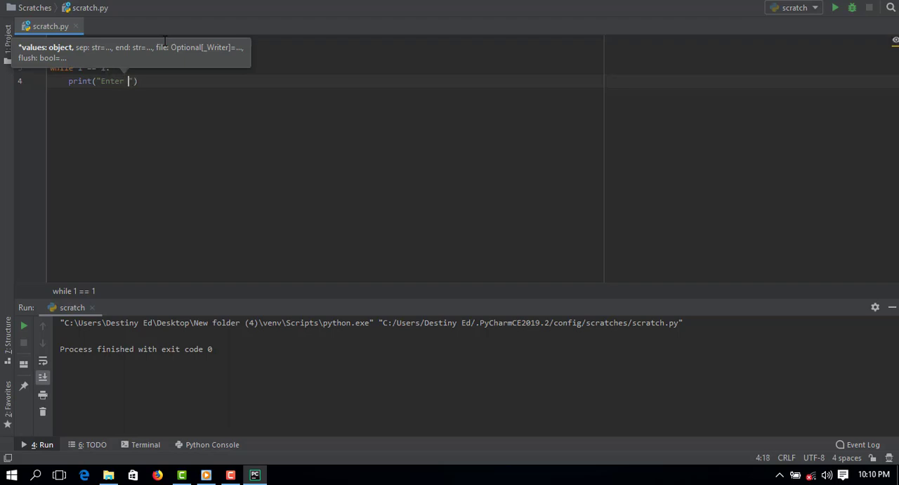
pyautogui.write("add'")
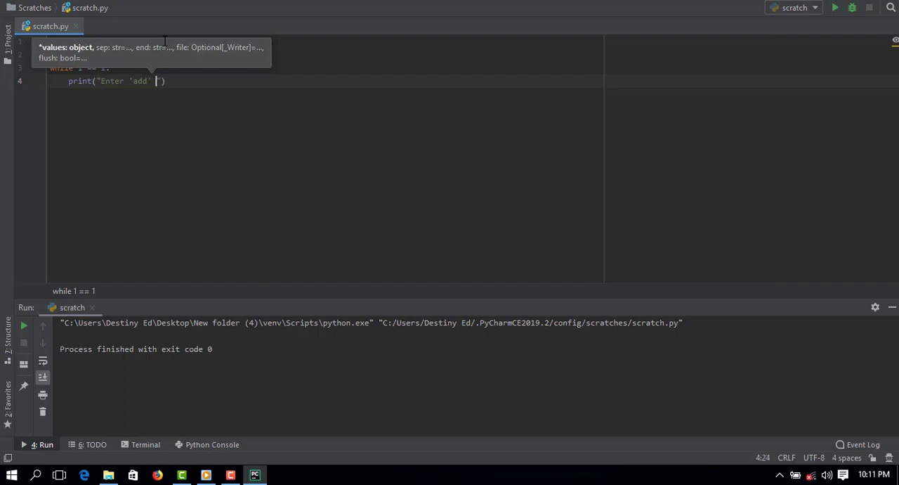
pyautogui.write('to add')
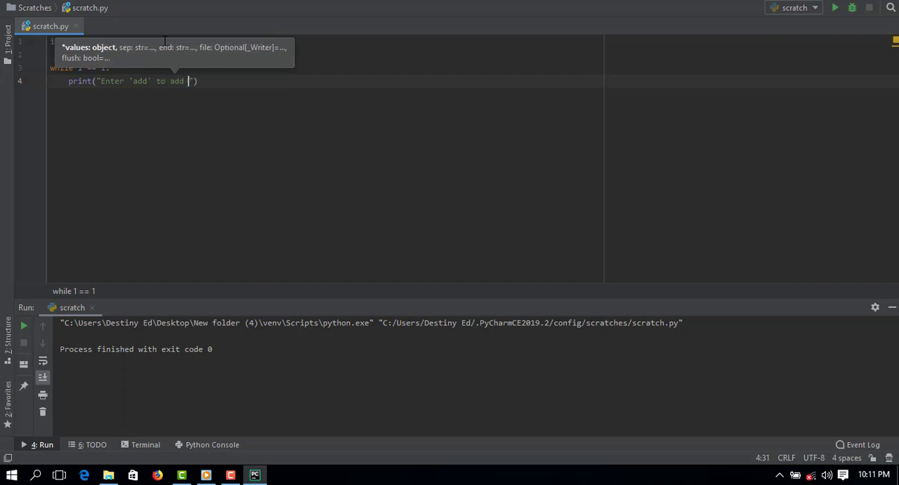
pyautogui.write('a number')
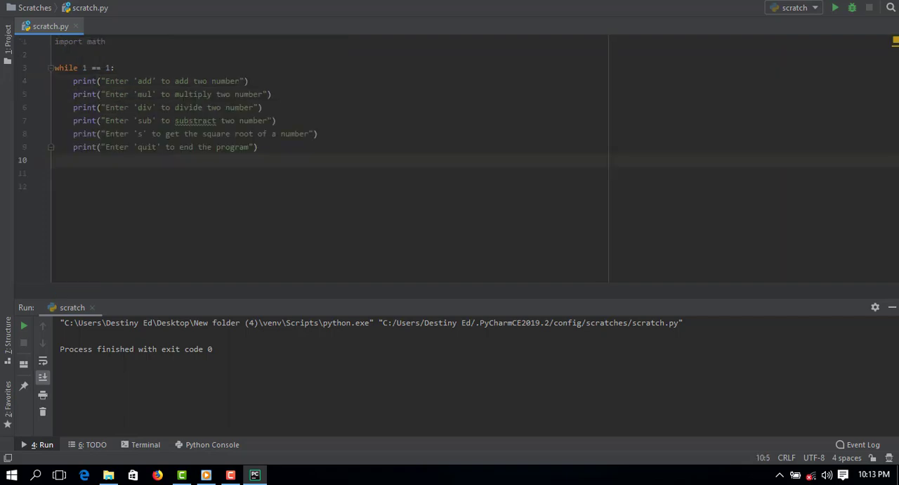
# Read the user's menu choice with number = input('') inside the loop
pyautogui.write('i')
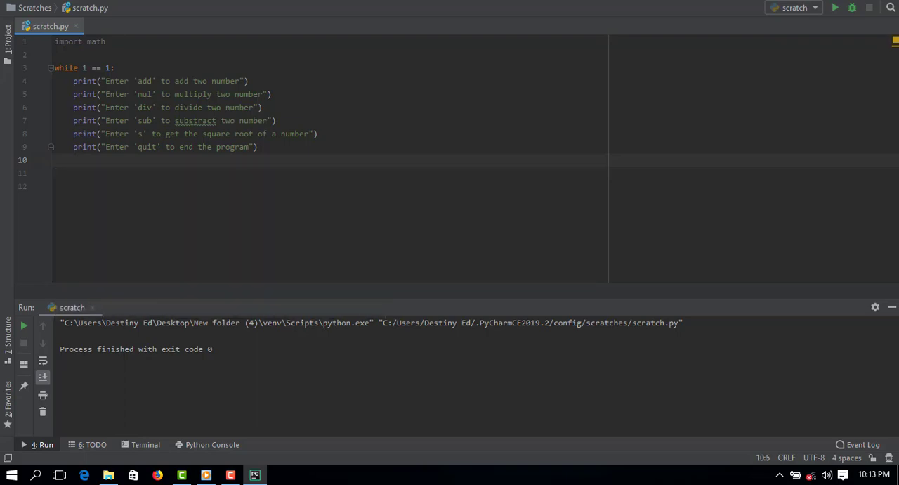
pyautogui.write('number =')
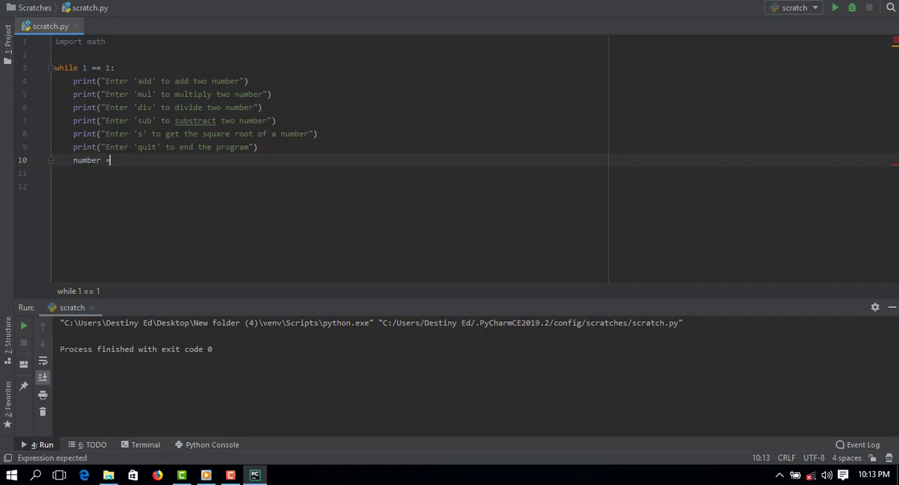
pyautogui.write('input')
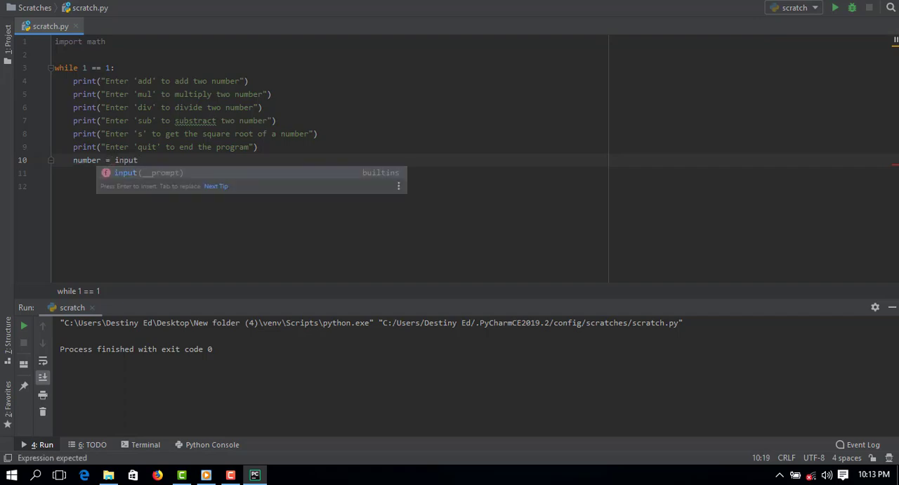
pyautogui.write('()')
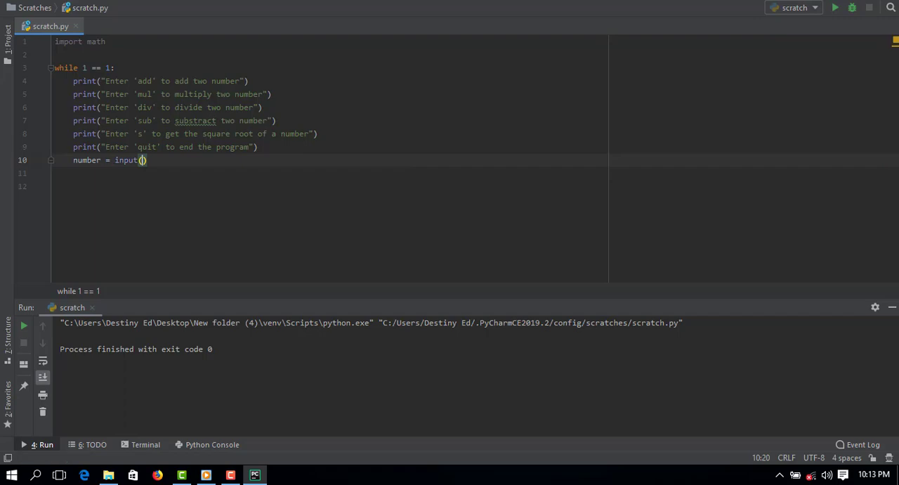
pyautogui.write('" "')
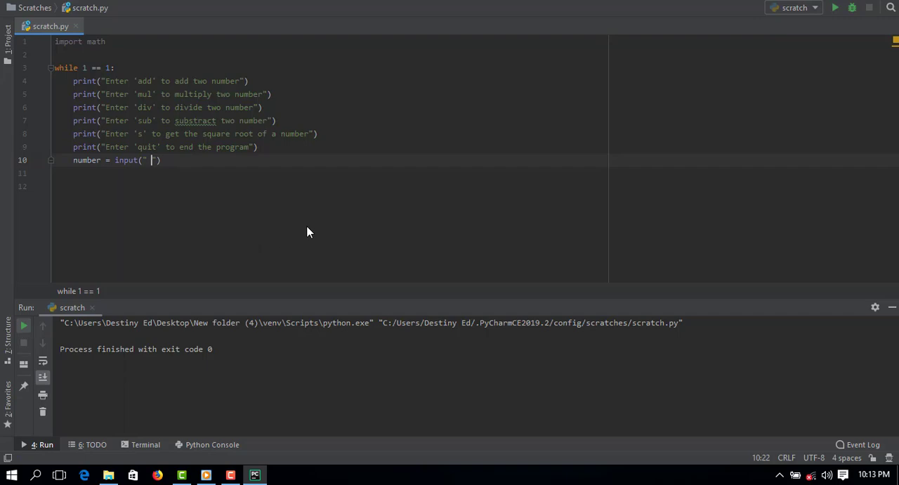
# Run the script so the six menu lines appear in the Run output
pyautogui.click(835, 8)
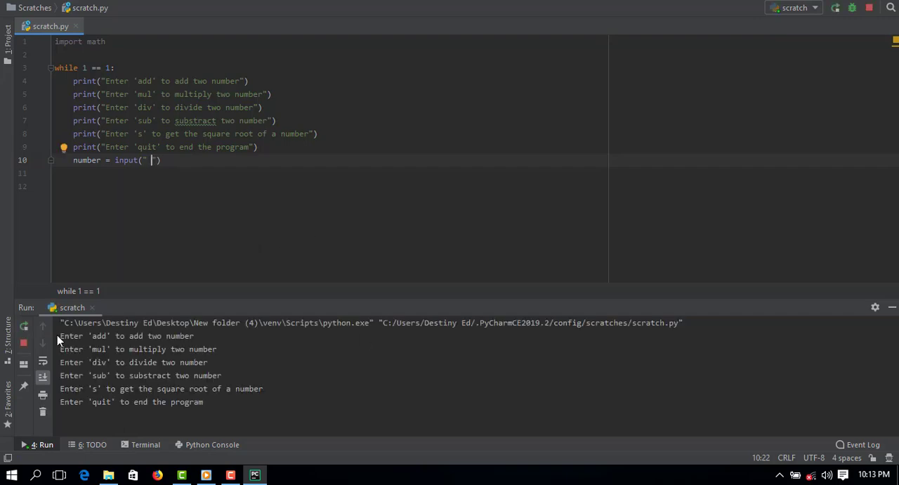
pyautogui.moveTo(118, 477)
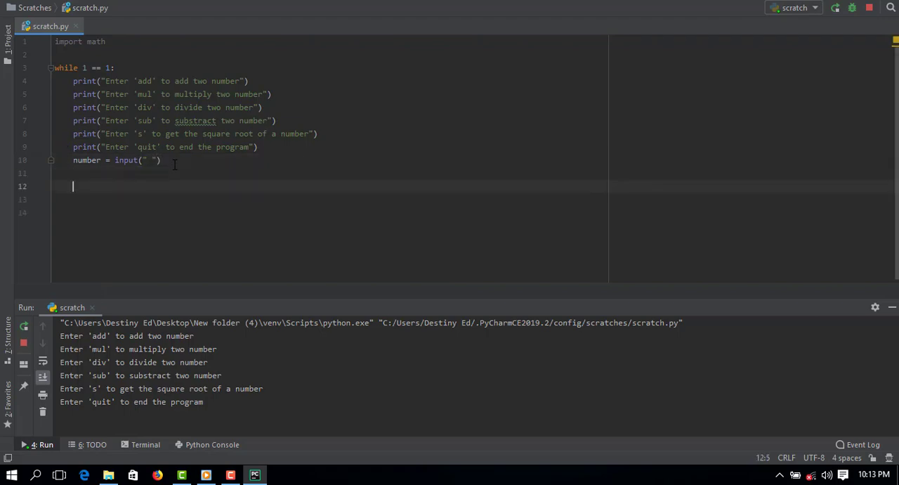
# Add an if branch comparing number to the "add" choice
pyautogui.write('if')
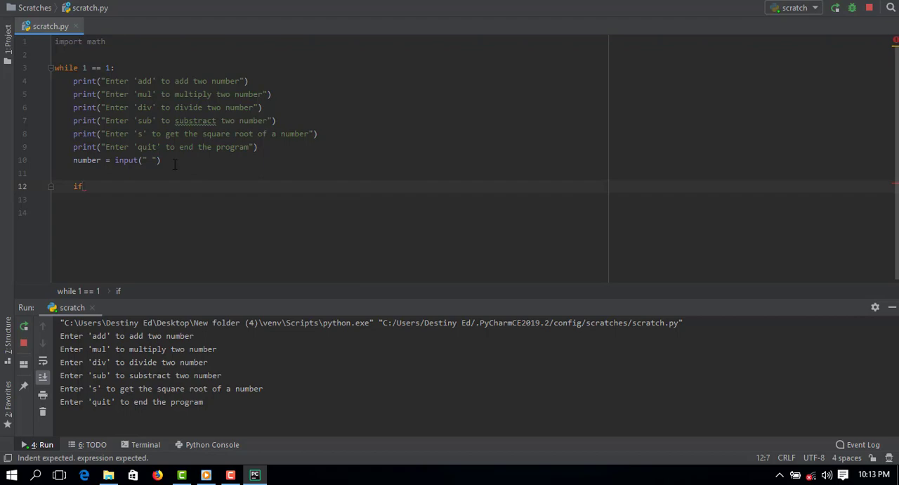
pyautogui.write('(number)')
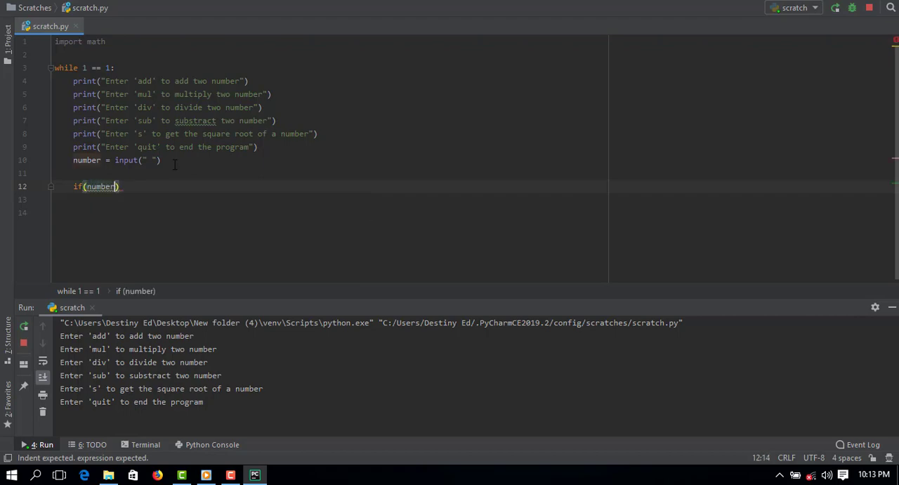
pyautogui.write('=')
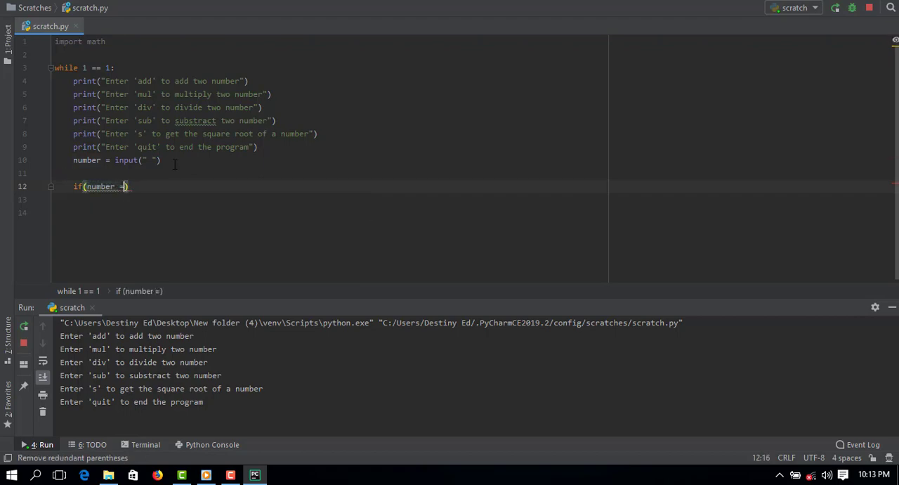
pyautogui.write('=')
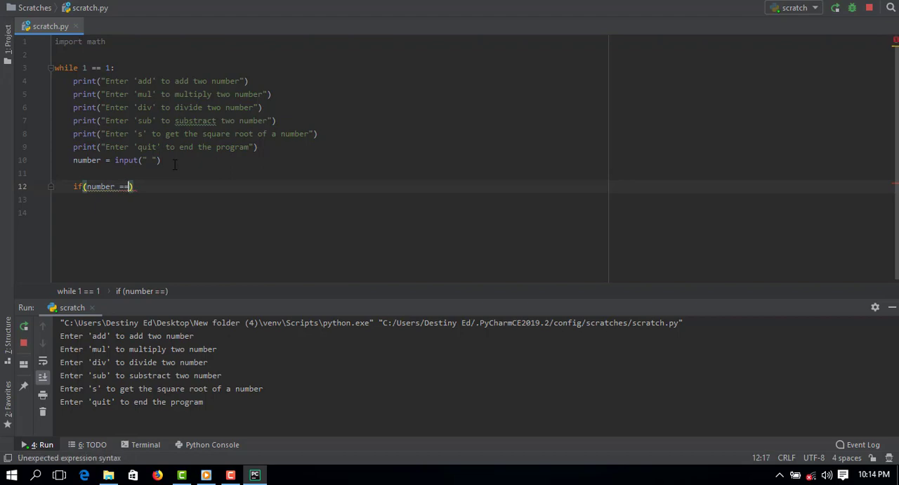
pyautogui.press('BackSpace')
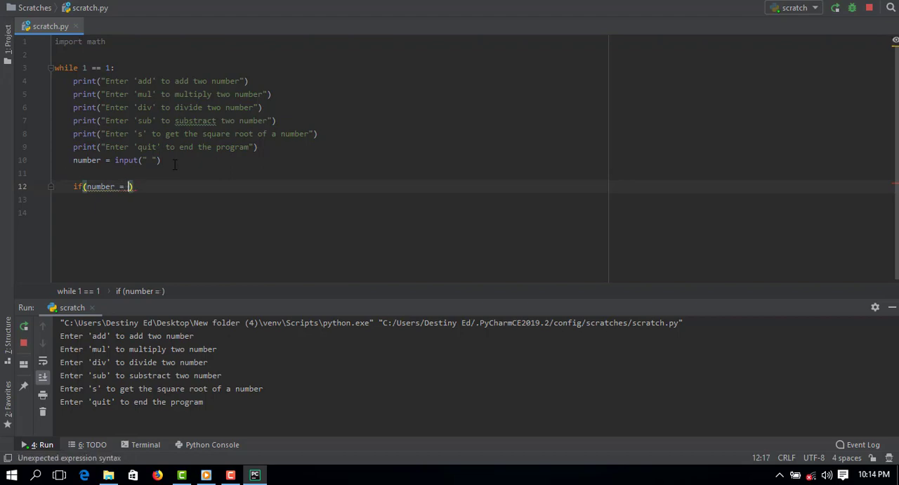
pyautogui.write('""')
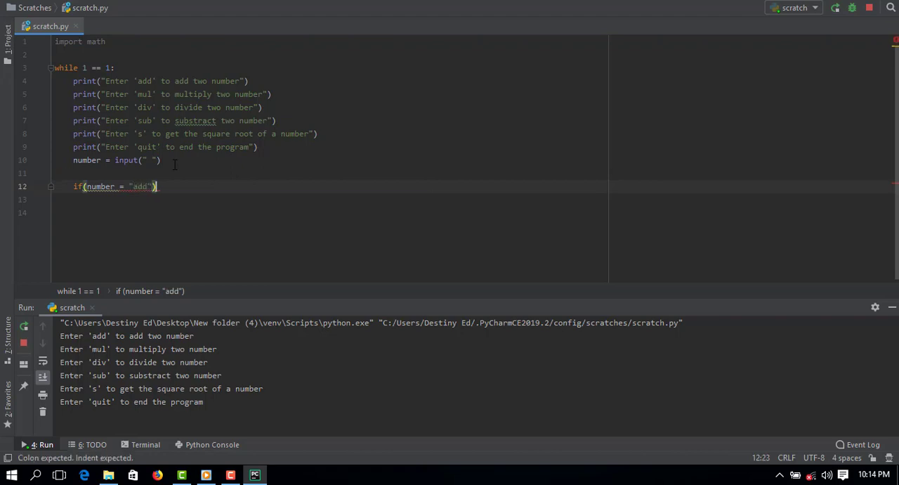
# Read num1 as an integer with an 'Enter a value' style prompt
pyautogui.write('nu')
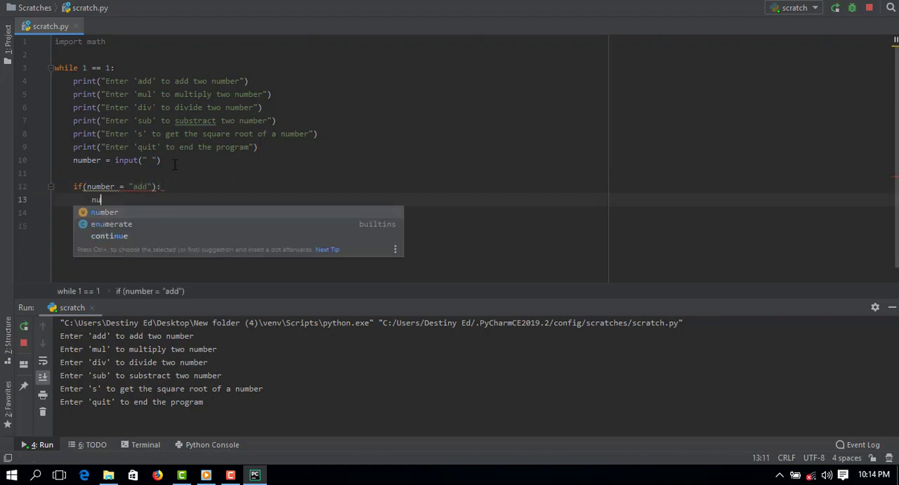
pyautogui.write('m1 v')
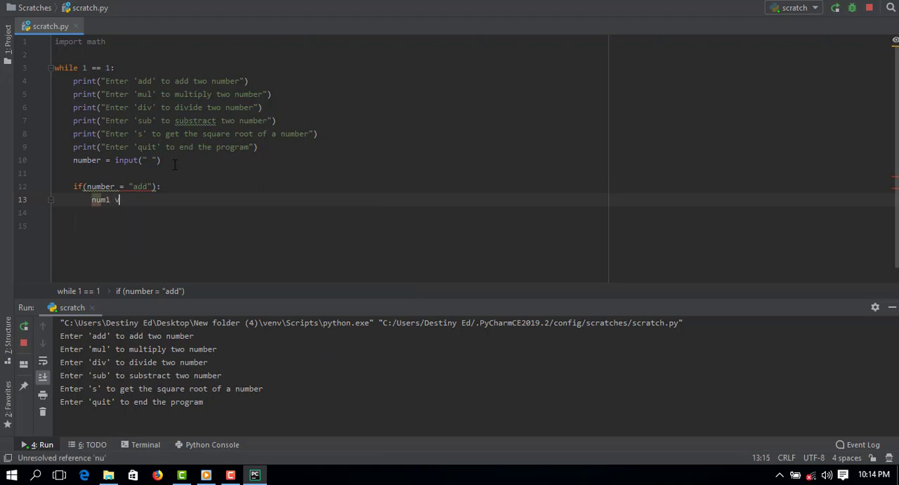
pyautogui.write('= int')
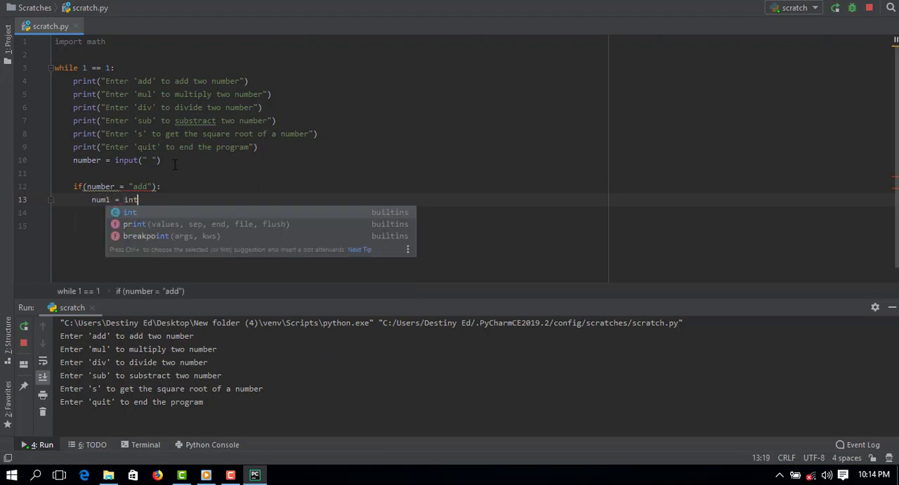
pyautogui.write('s')
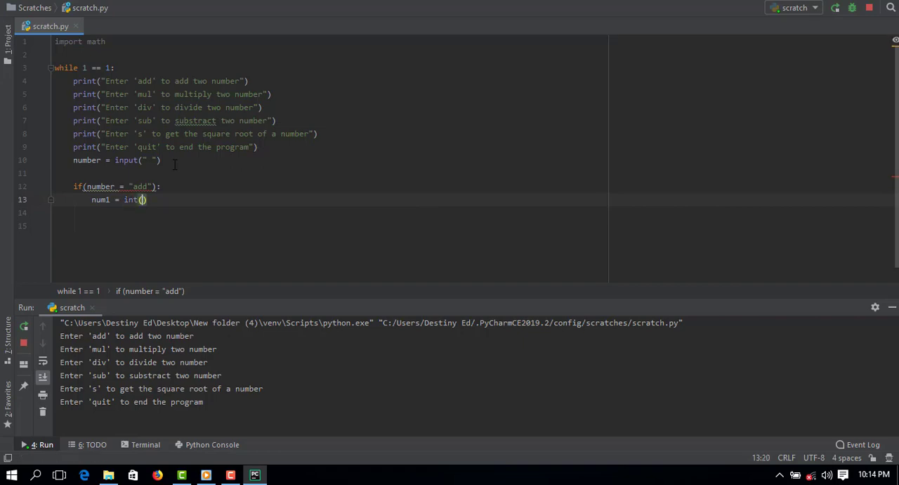
pyautogui.write('(')
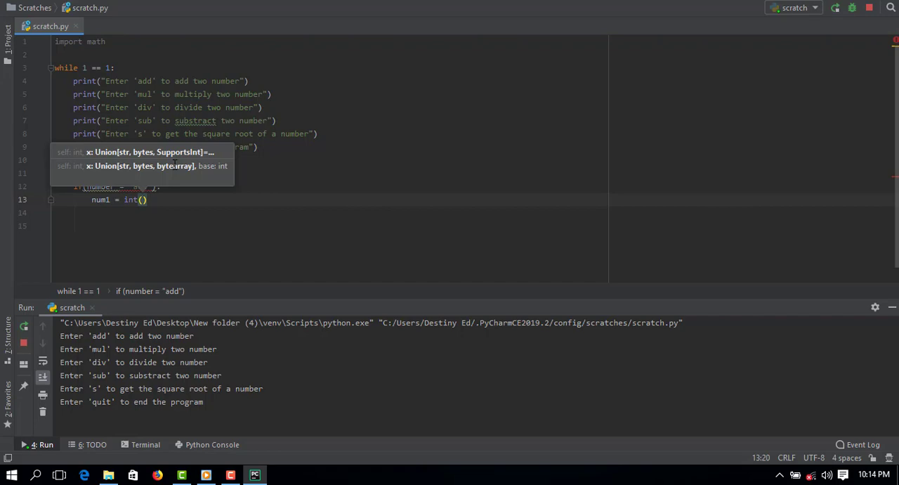
pyautogui.write('input')
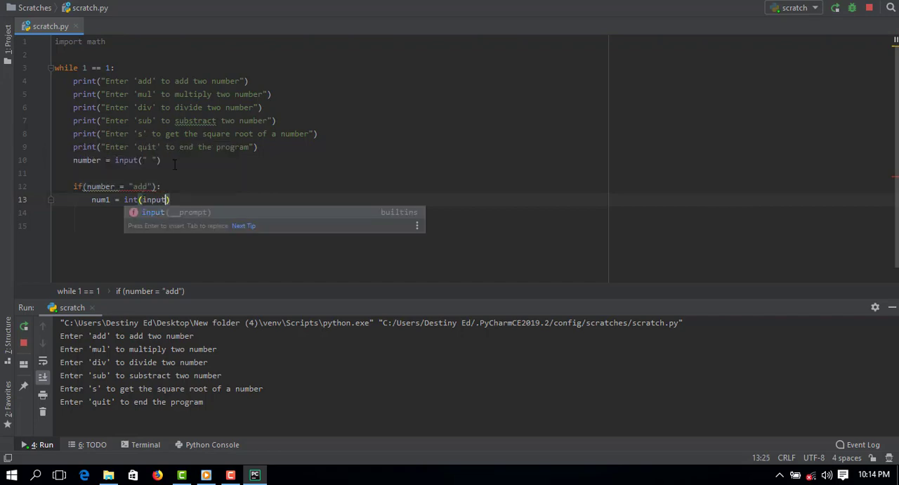
pyautogui.write('Ent')
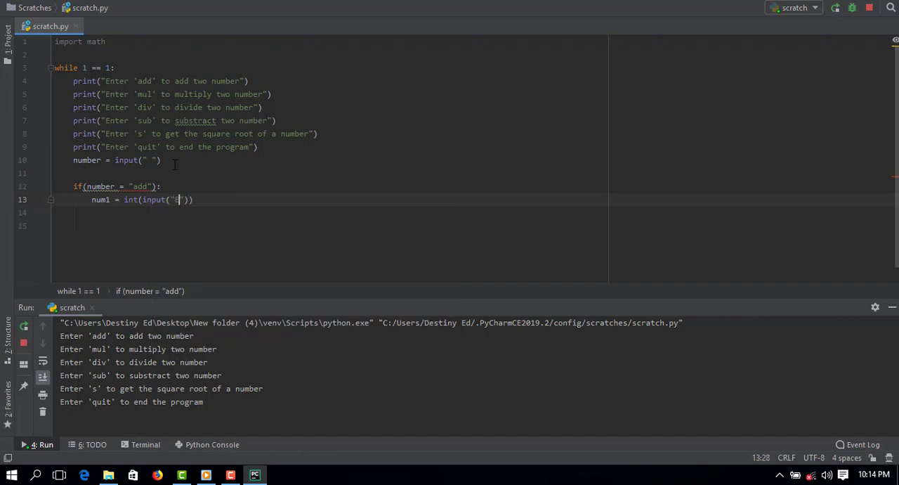
pyautogui.write('Enter a number')
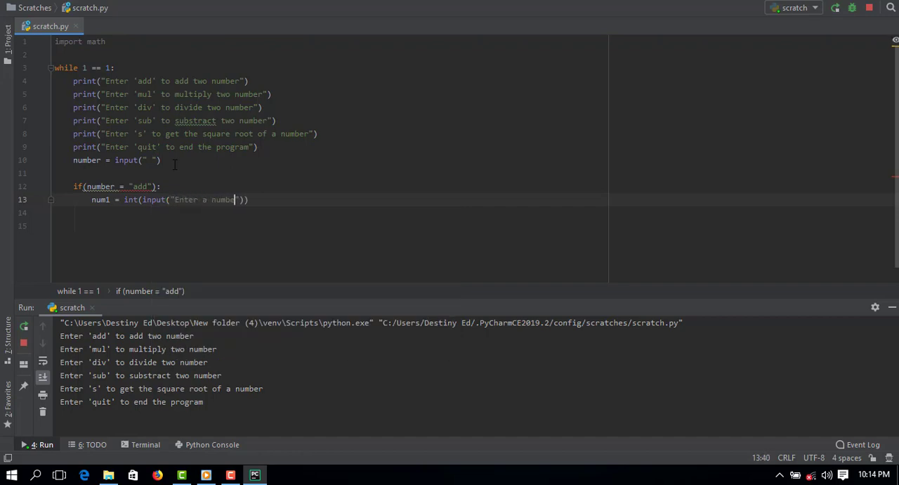
pyautogui.press('Backspace')
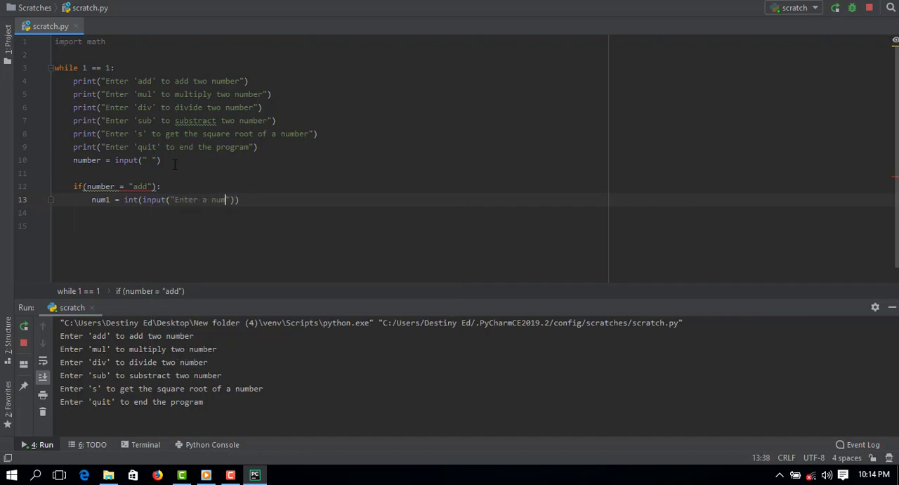
pyautogui.write('valid')
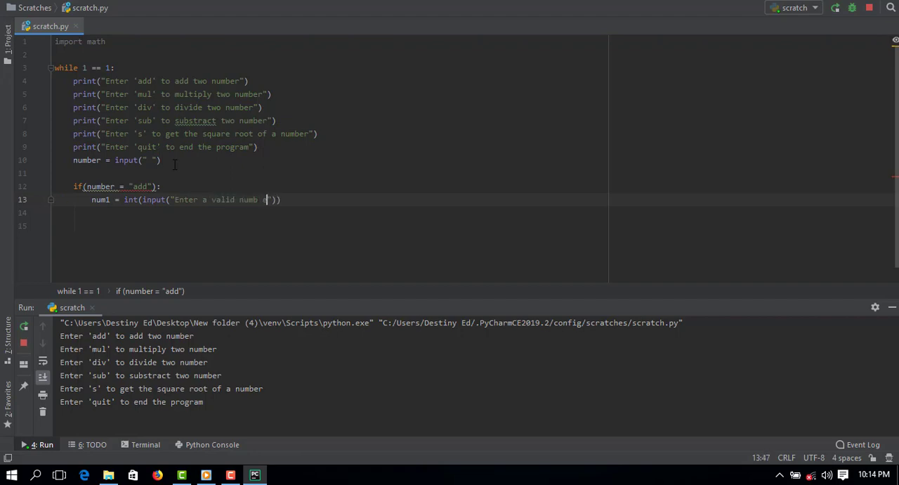
pyautogui.write('r')
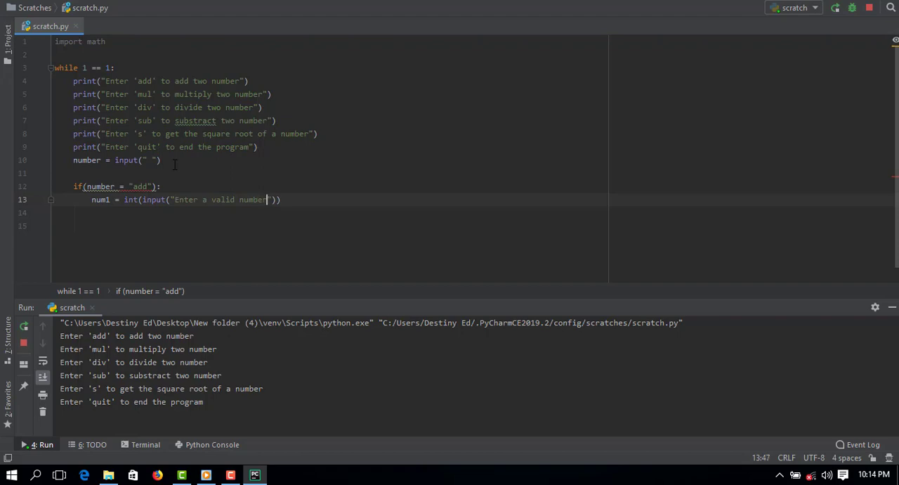
pyautogui.press('enter')
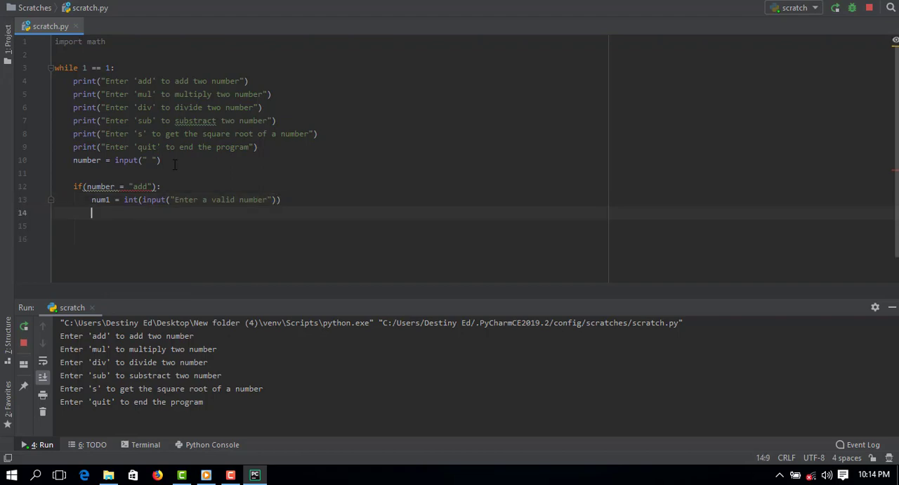
# Read a second integer with an 'Enter another number' prompt
pyautogui.write('num2 =')
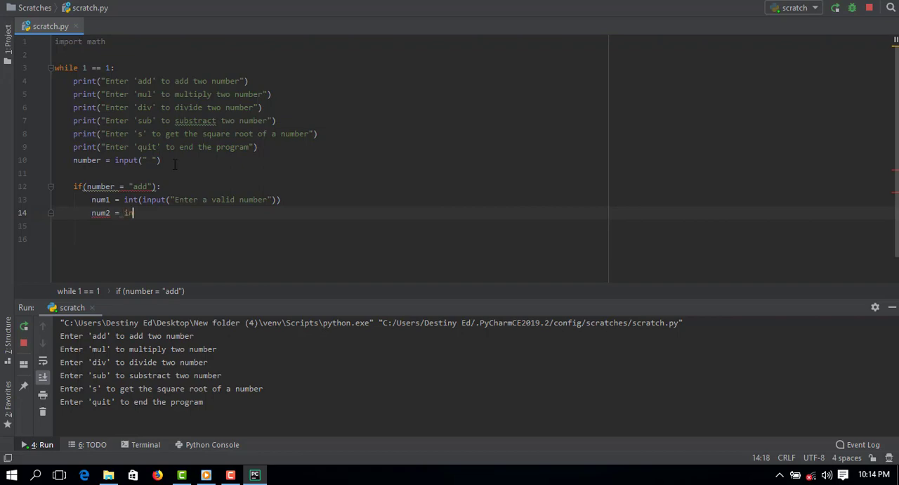
pyautogui.write('int(inp')
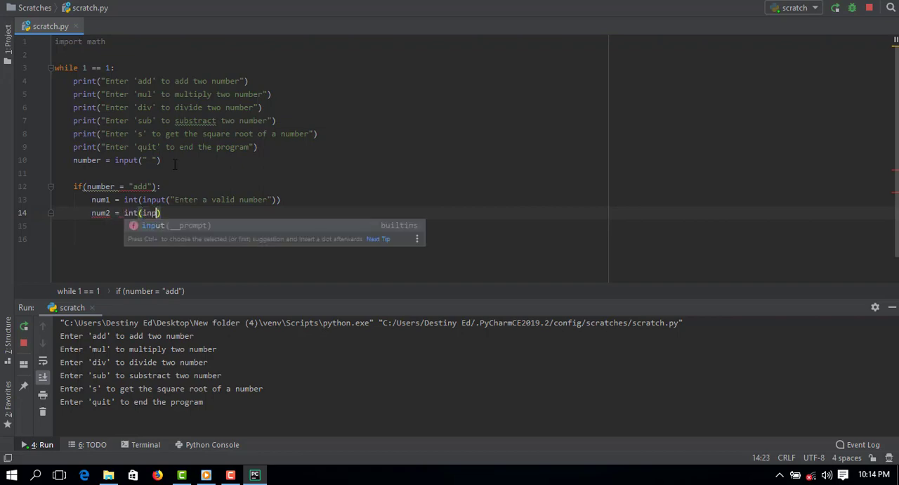
pyautogui.write('"$"')
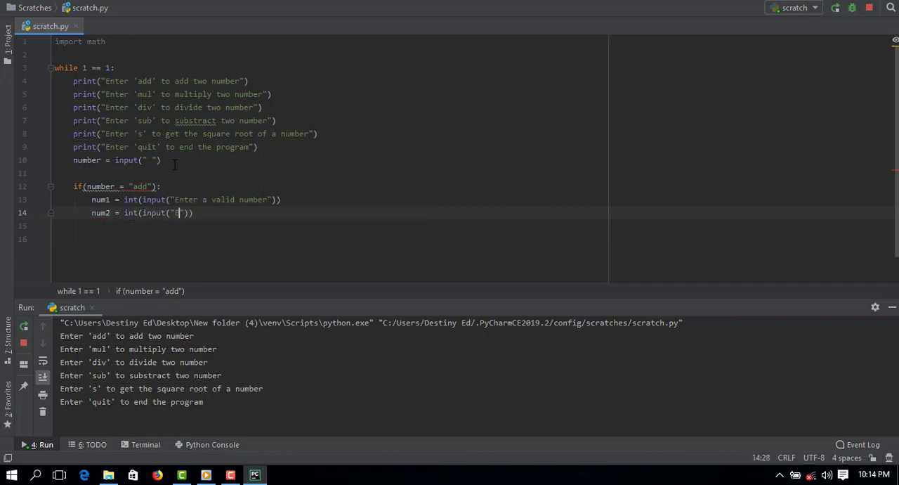
pyautogui.write('Enter anothe r')
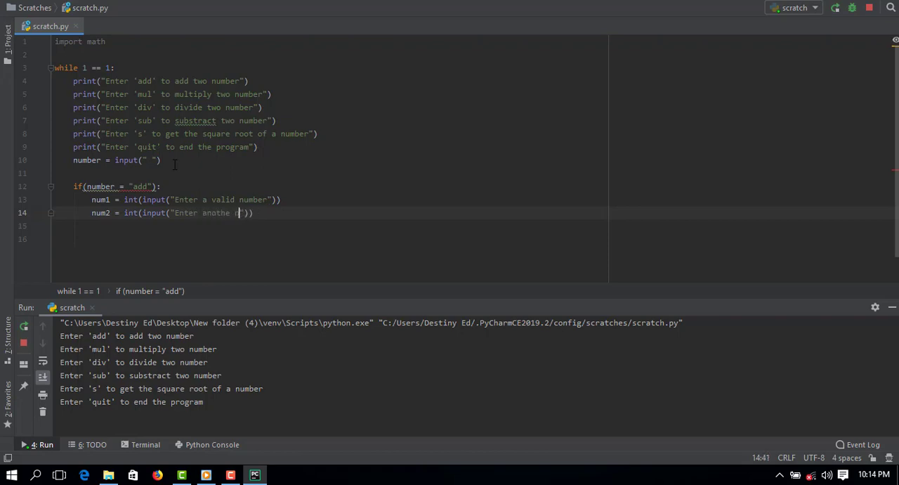
pyautogui.write('number')
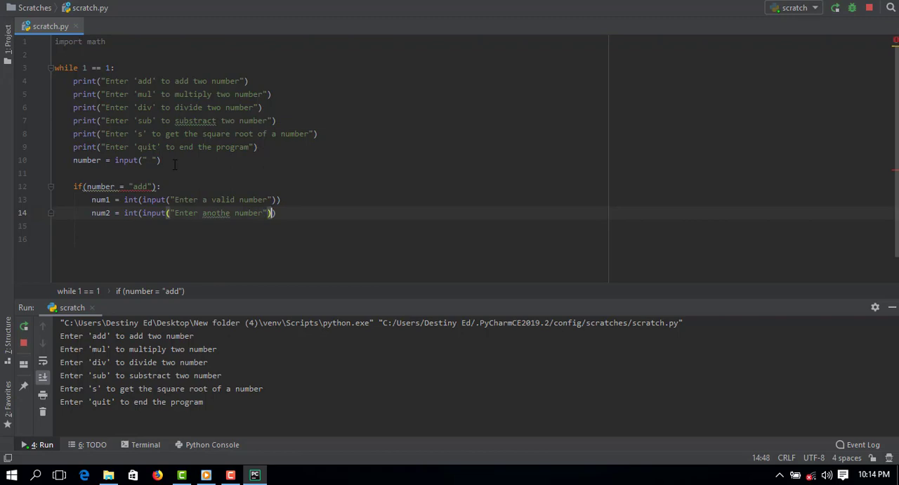
# Compute total as str(num1 + number) for the two entered values
pyautogui.write('tos')
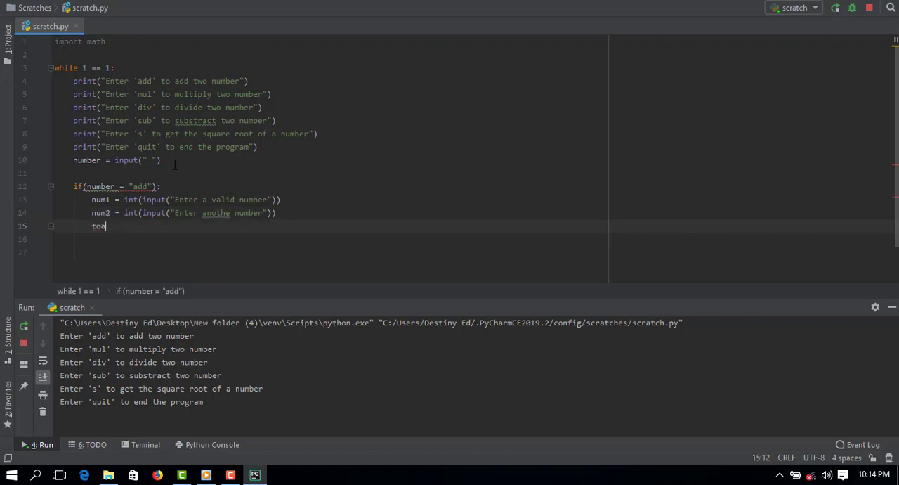
pyautogui.write('t')
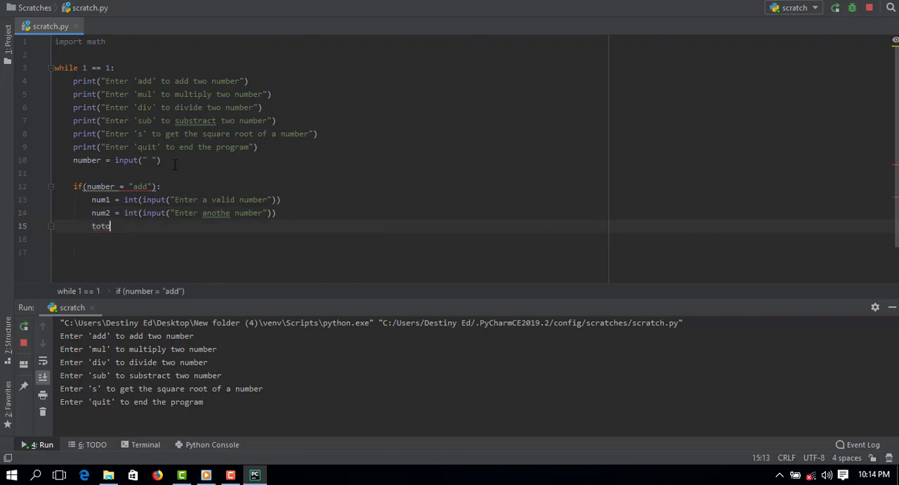
pyautogui.write('l')
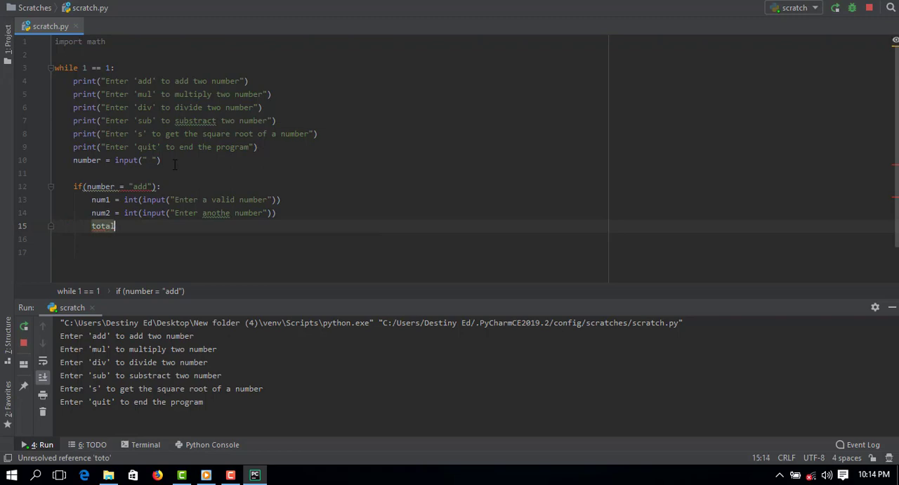
pyautogui.write('=')
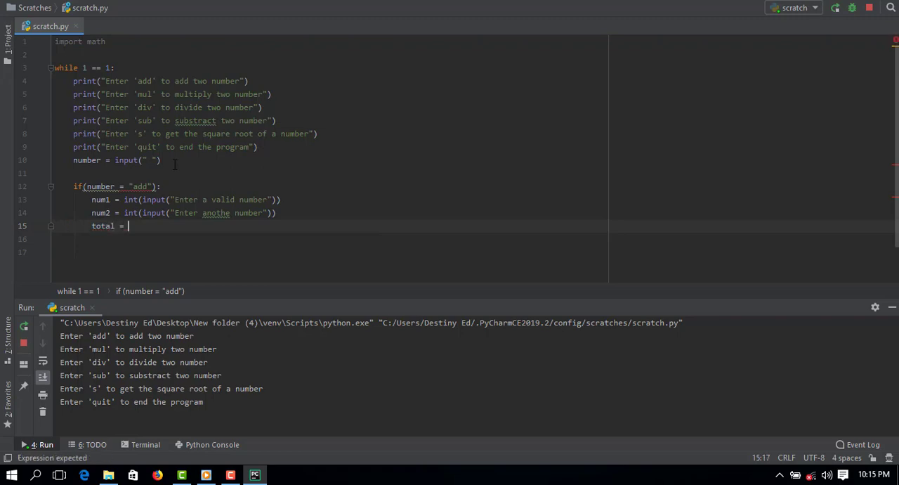
pyautogui.write('str')
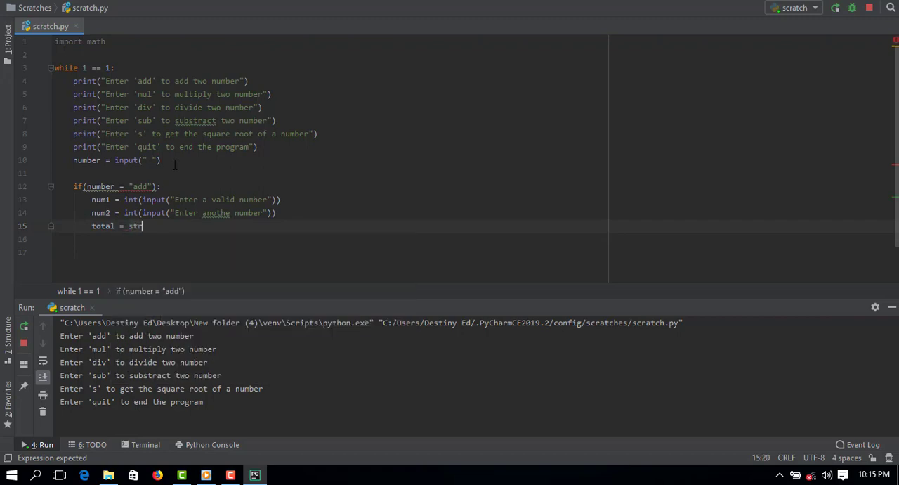
pyautogui.write('(')
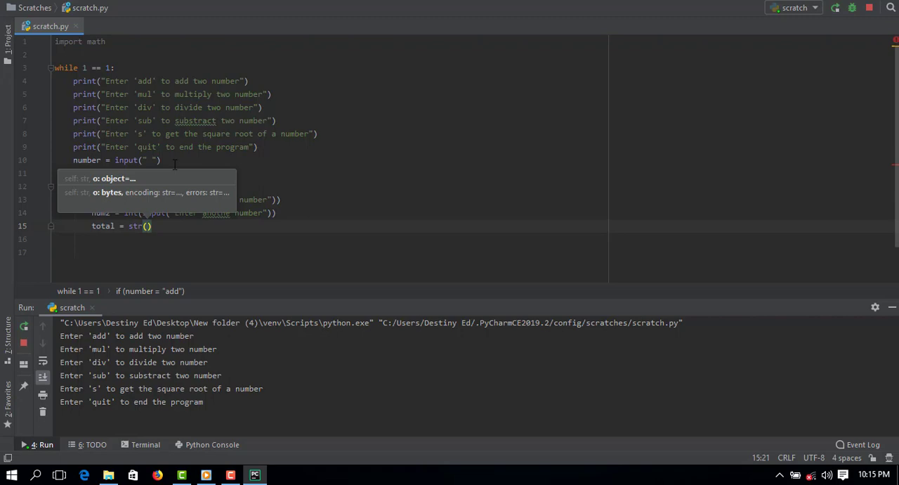
pyautogui.write('num1')
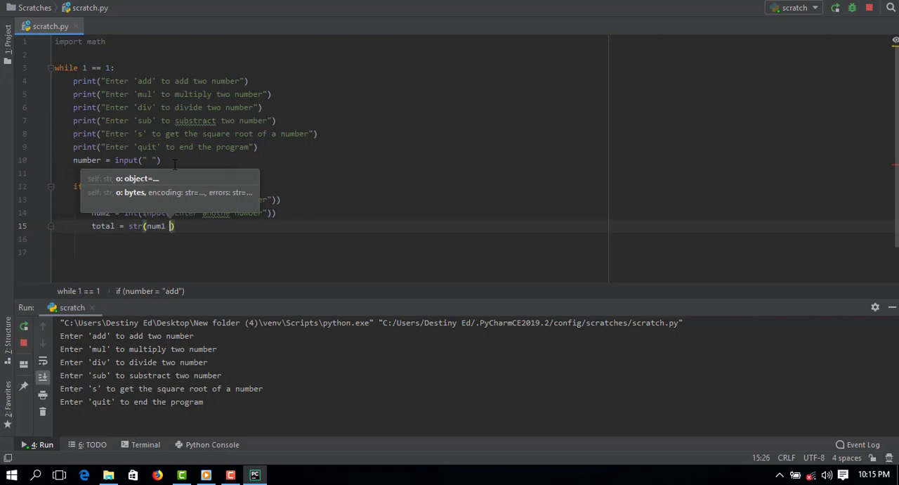
pyautogui.write('+ number')
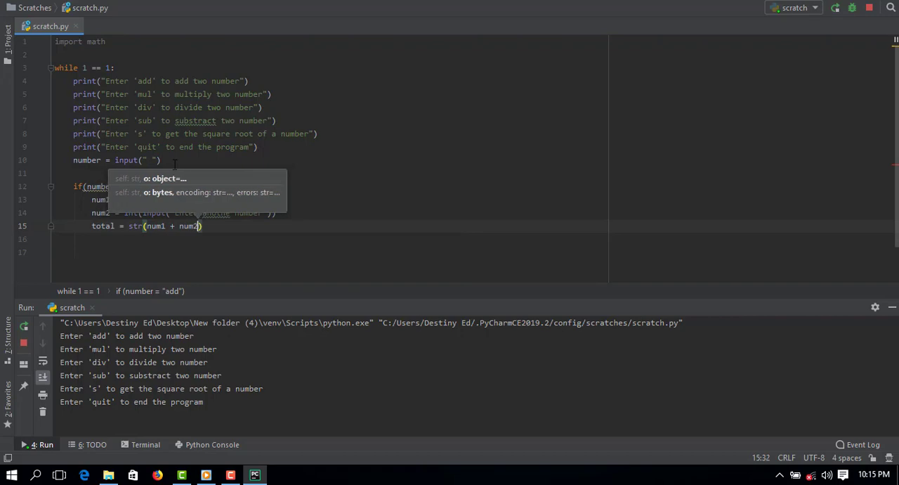
# Print "The total number is " followed by the total in the add branch
pyautogui.write('pri')
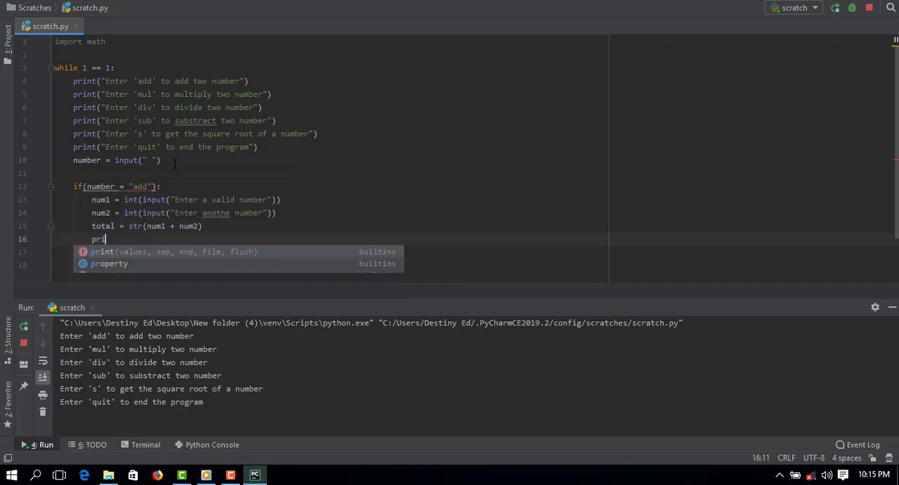
pyautogui.write('nt(')
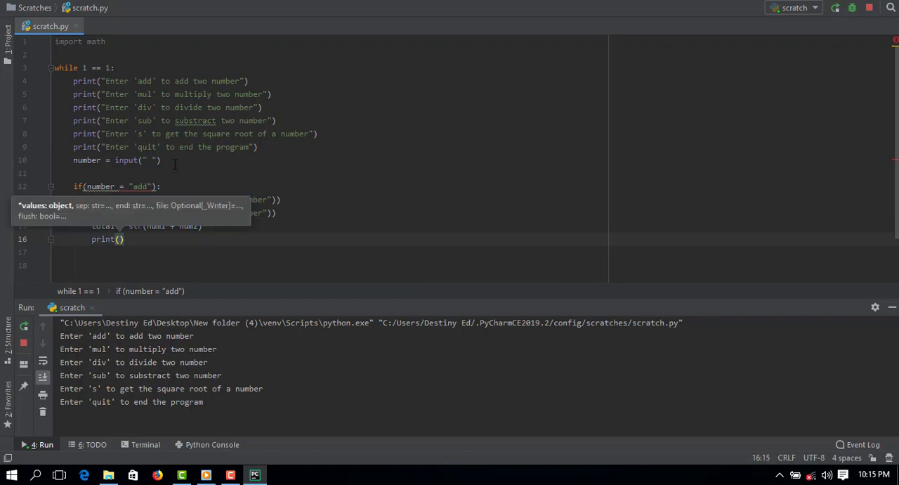
pyautogui.write('to')
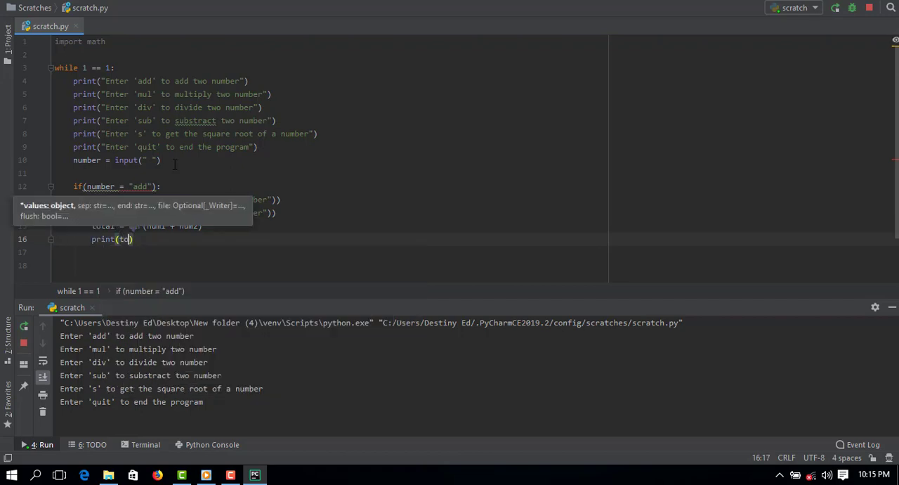
pyautogui.write('th')
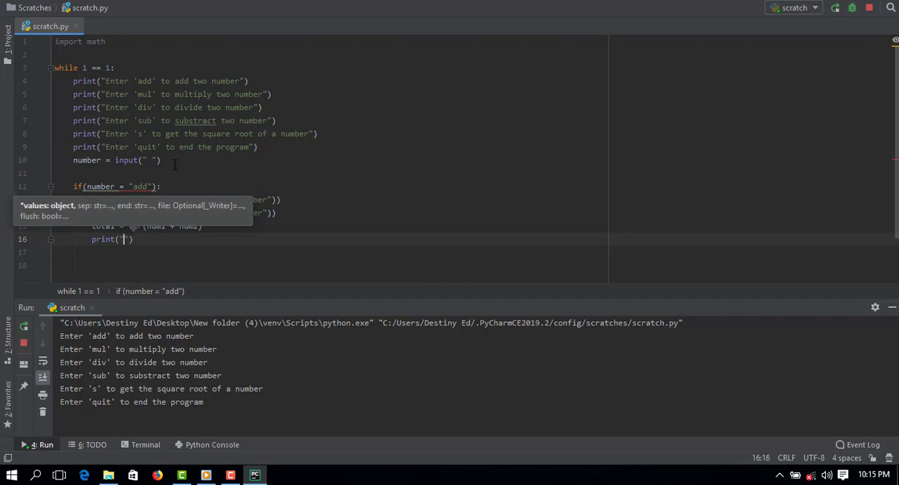
pyautogui.write('The total number is')
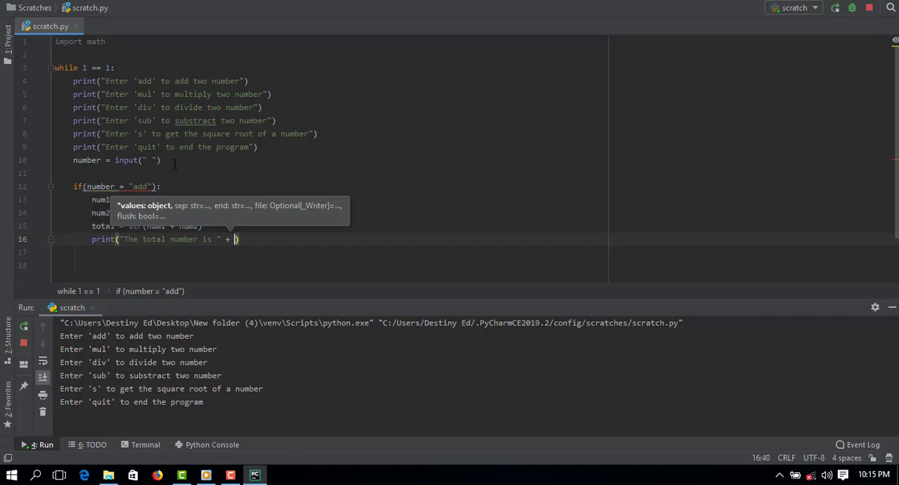
pyautogui.write('toa')
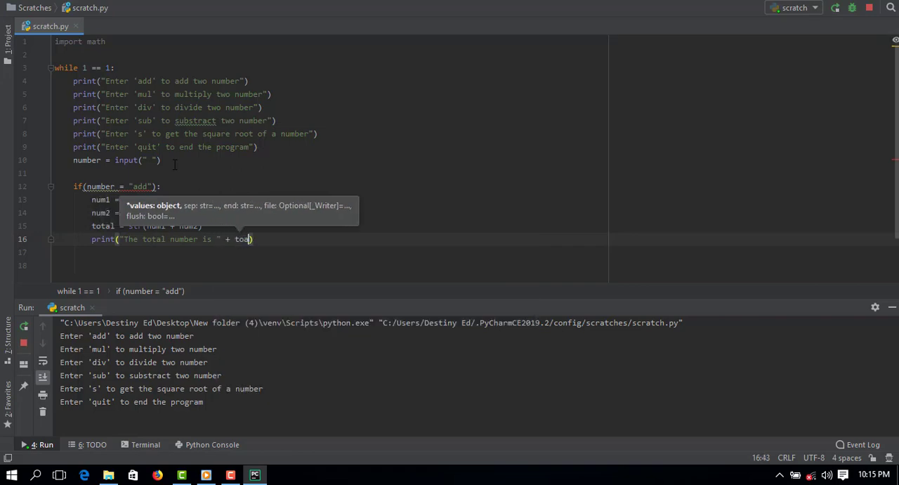
pyautogui.write('tal')
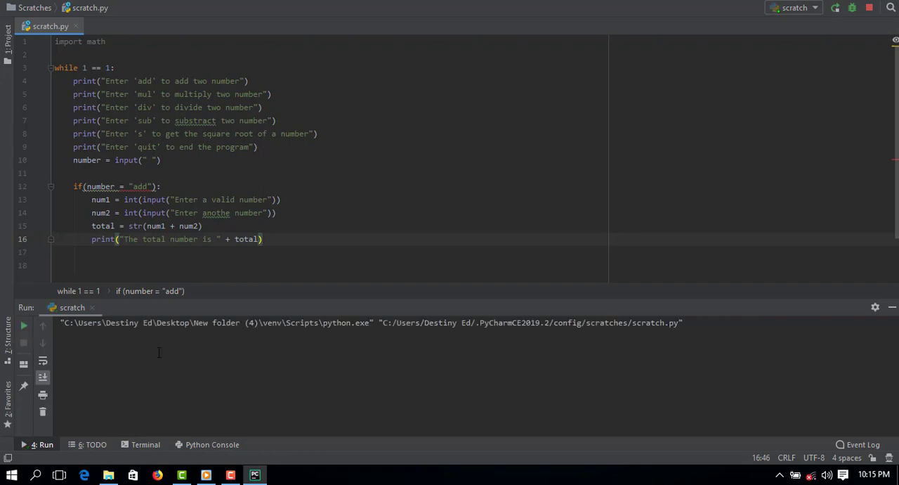
# Rerun with the fixed == comparison and choose add, getting a total of 10
pyautogui.click(834, 8)
pyautogui.write('=')
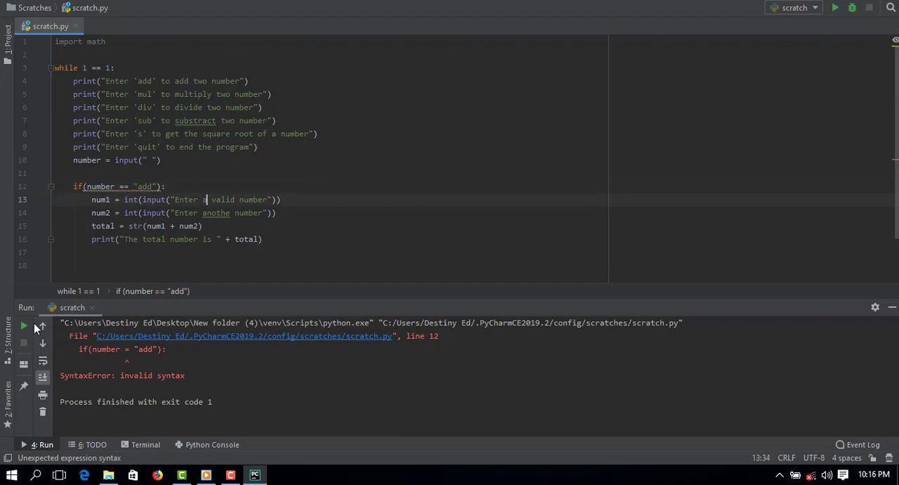
pyautogui.click(835, 9)
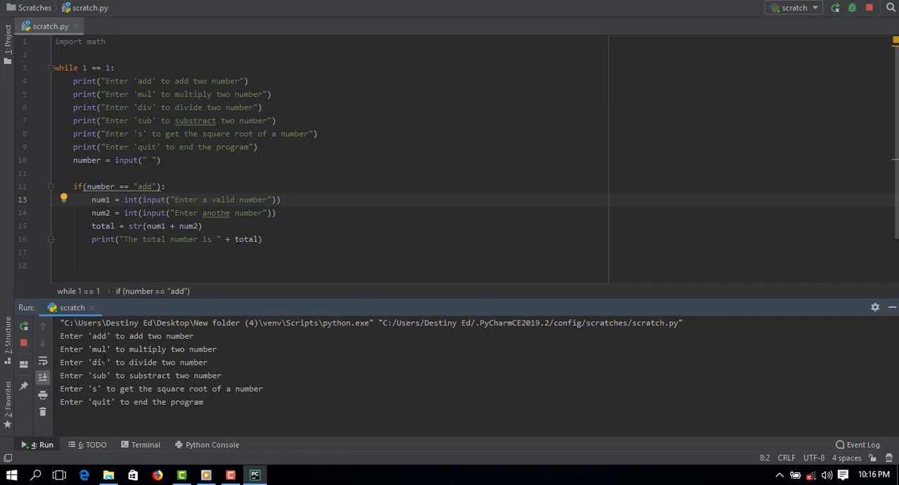
pyautogui.write('add')
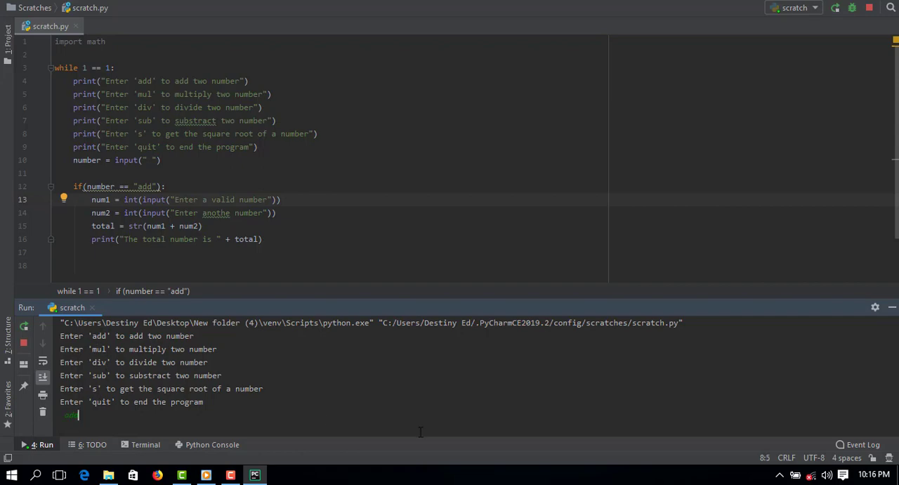
pyautogui.moveTo(295, 365)
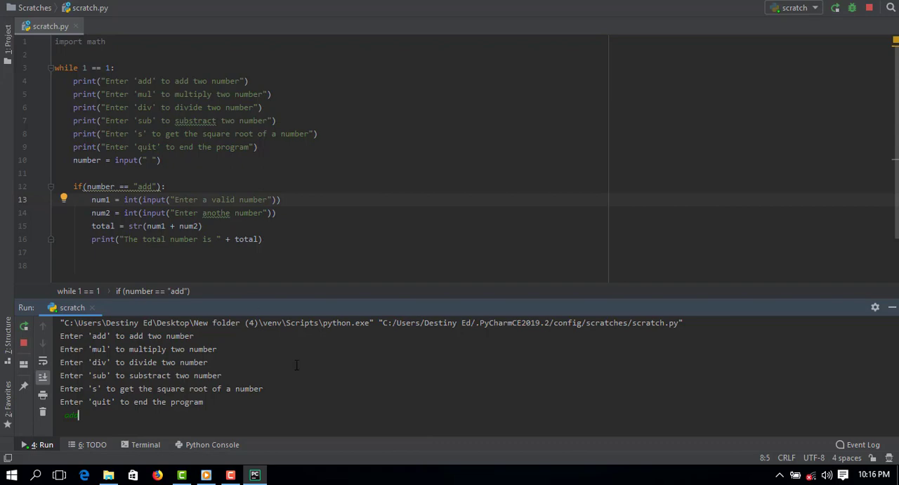
pyautogui.press('enter')
pyautogui.write('5')
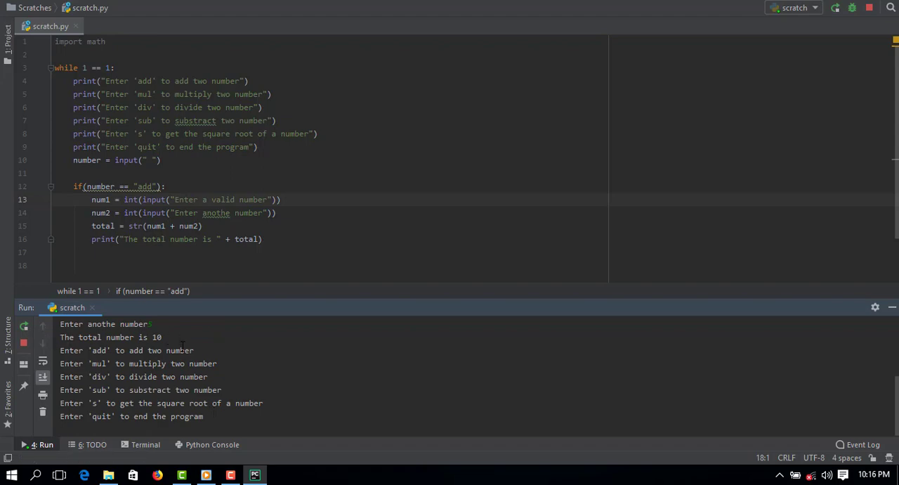
pyautogui.moveTo(219, 419)
pyautogui.write('r')
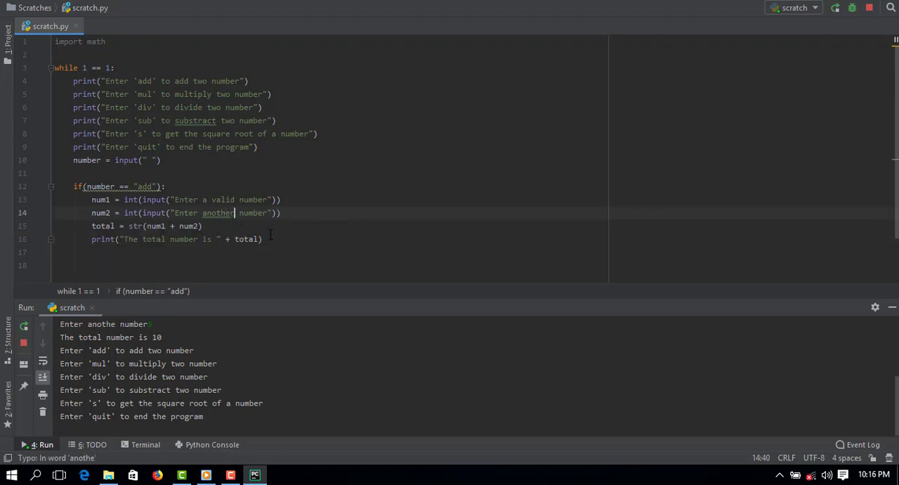
# Rerun after fixing elif and test the mul choice, giving a total of 12
pyautogui.press('enter')
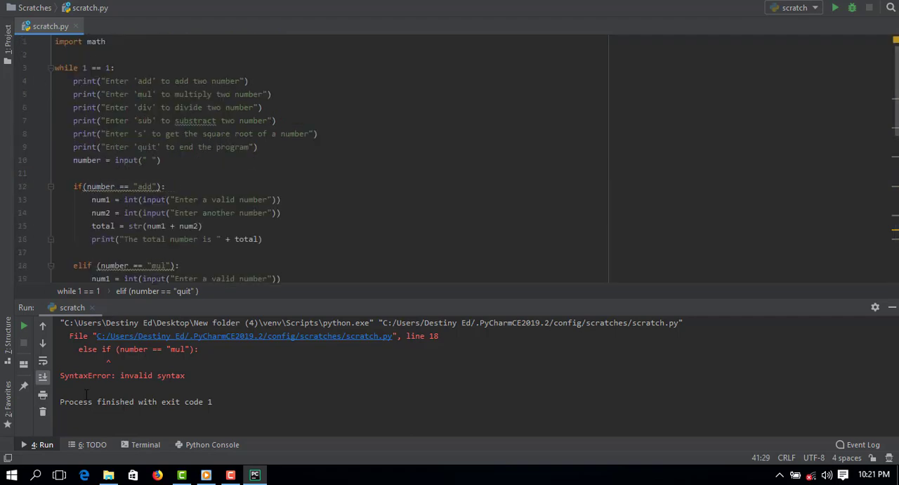
pyautogui.click(23, 324)
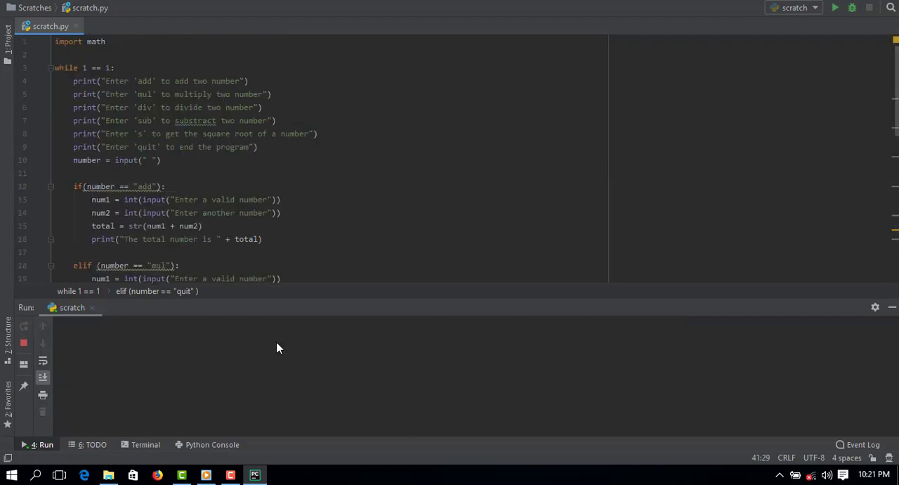
pyautogui.click(835, 9)
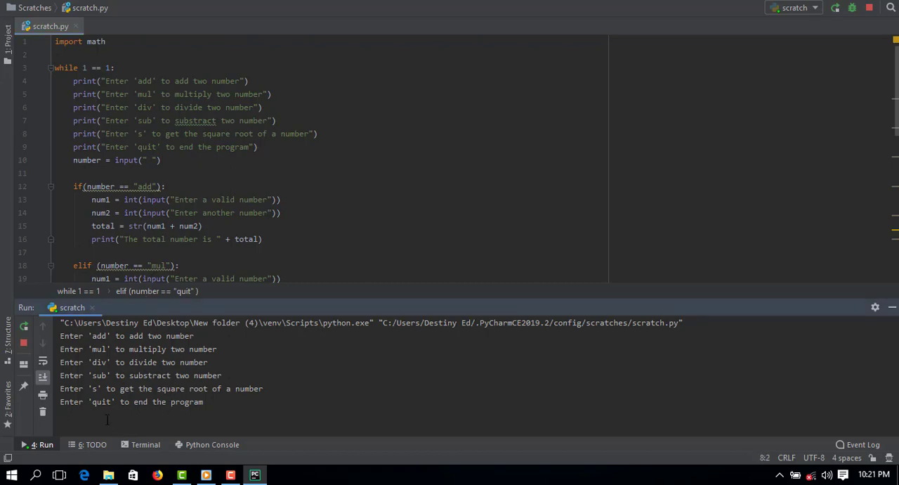
pyautogui.write('mul')
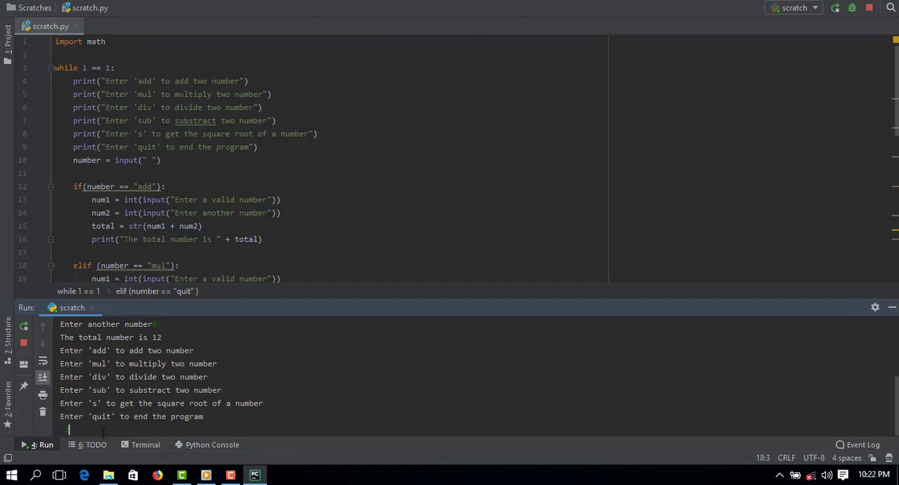
pyautogui.write('qu')
pyautogui.write('sub')
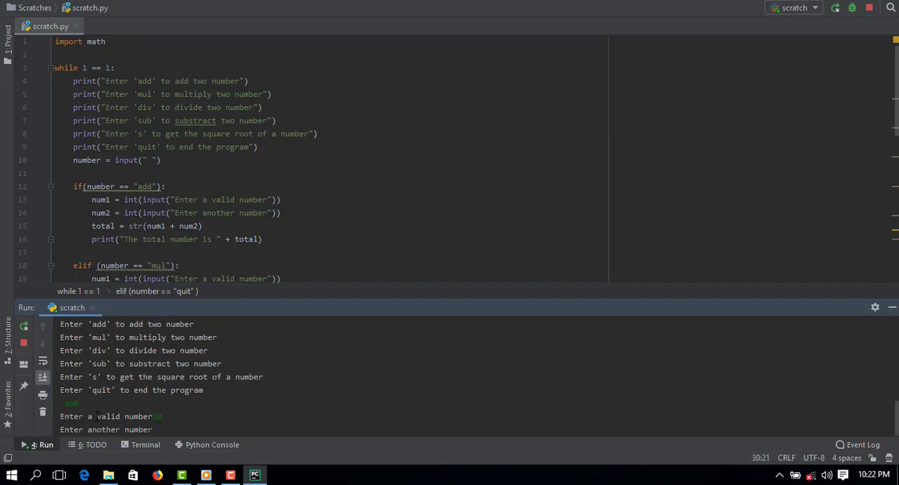
pyautogui.press('enter')
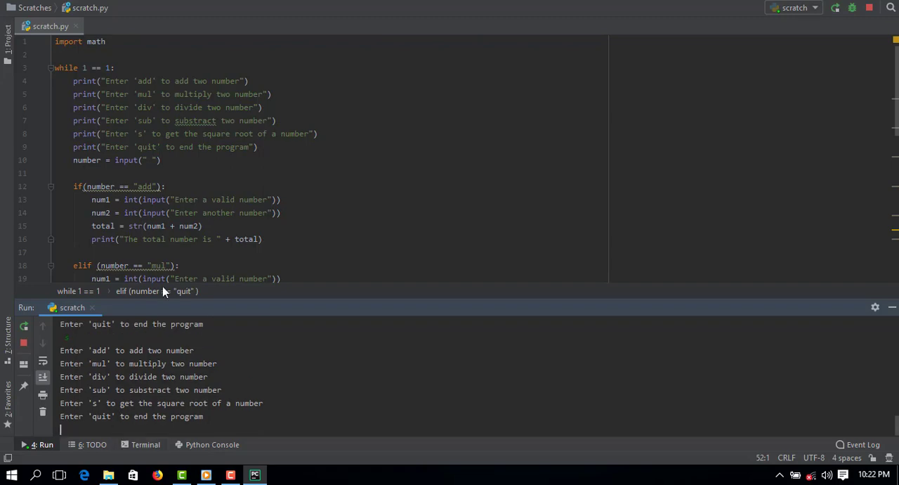
# Make the square-root branch check for 's' and wrap math.sqrt(num1) in str() after the TypeError
pyautogui.scroll(-3)
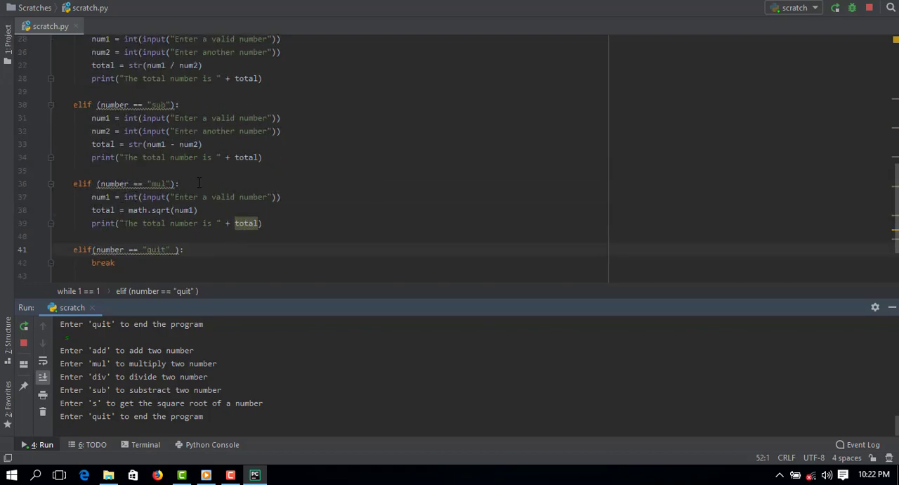
pyautogui.doubleClick(160, 183)
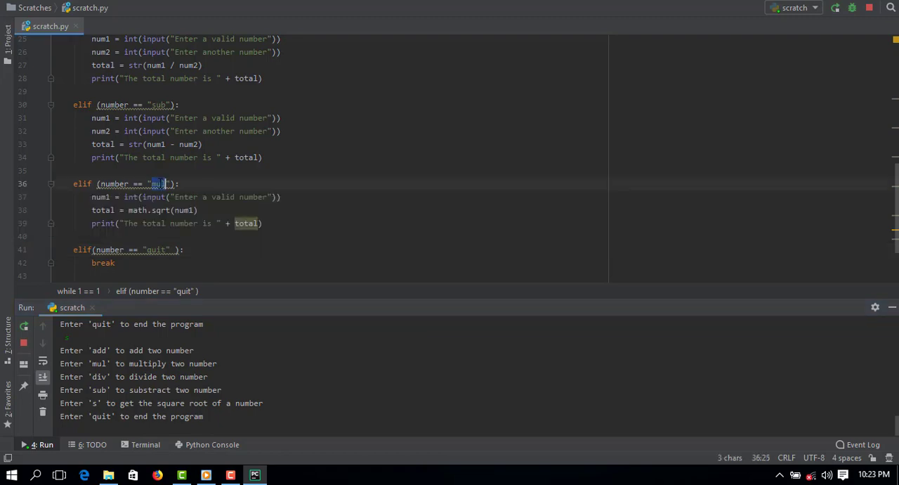
pyautogui.write('s')
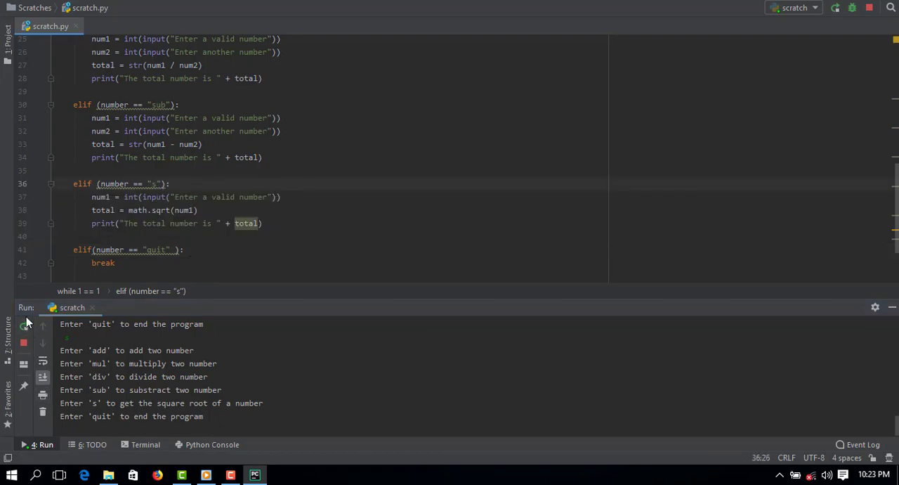
pyautogui.click(22, 325)
pyautogui.write('144')
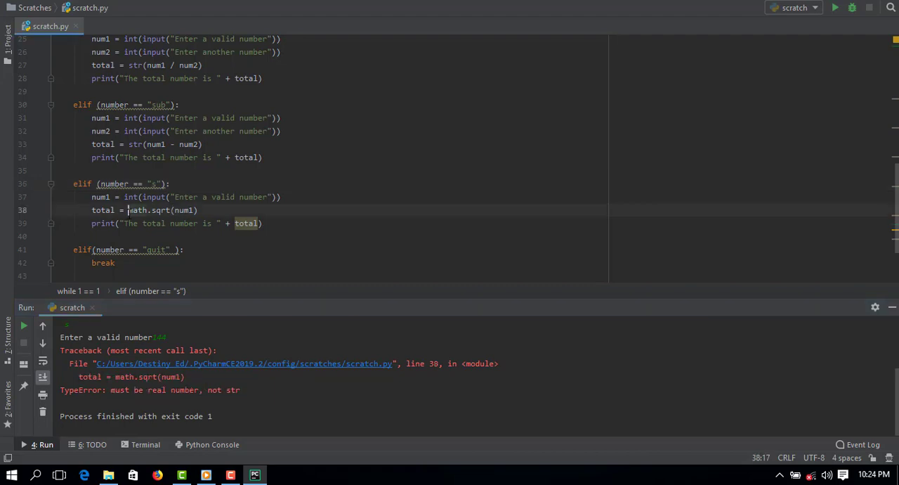
pyautogui.write('str(')
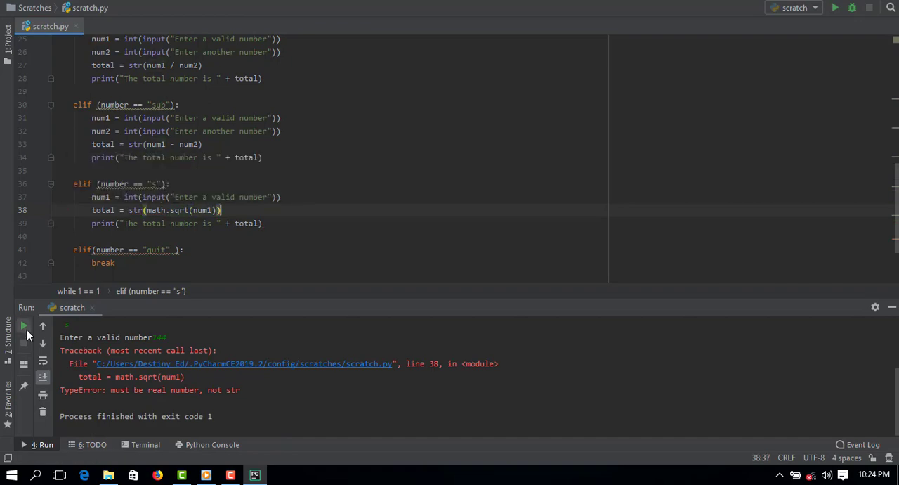
# Rerun and choose s, confirming the square-root result prints as 12.0
pyautogui.click(25, 326)
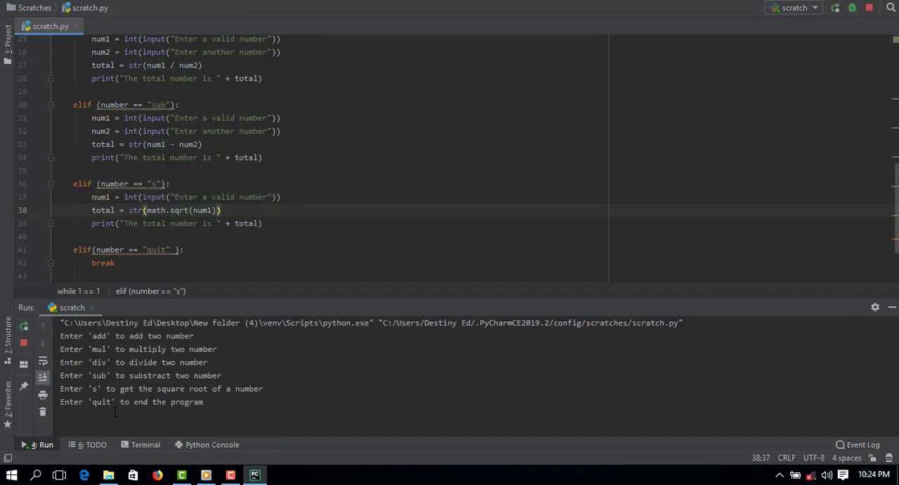
pyautogui.write('s')
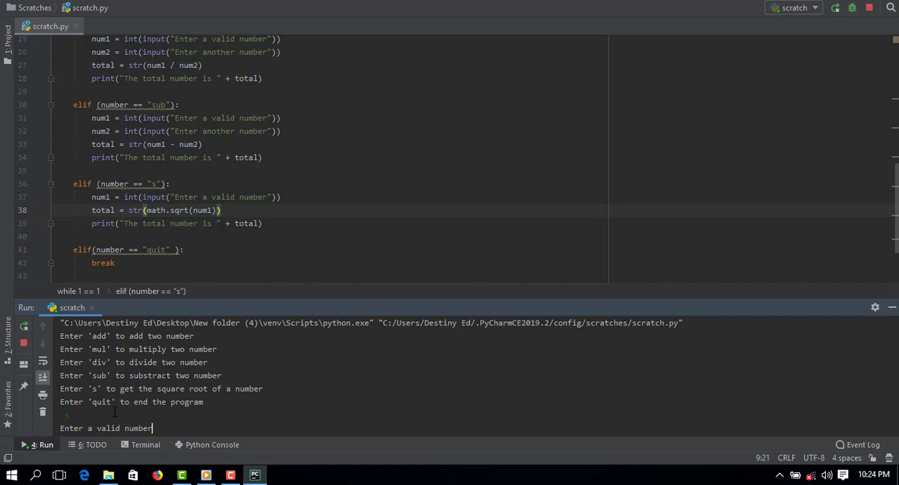
pyautogui.write('11')
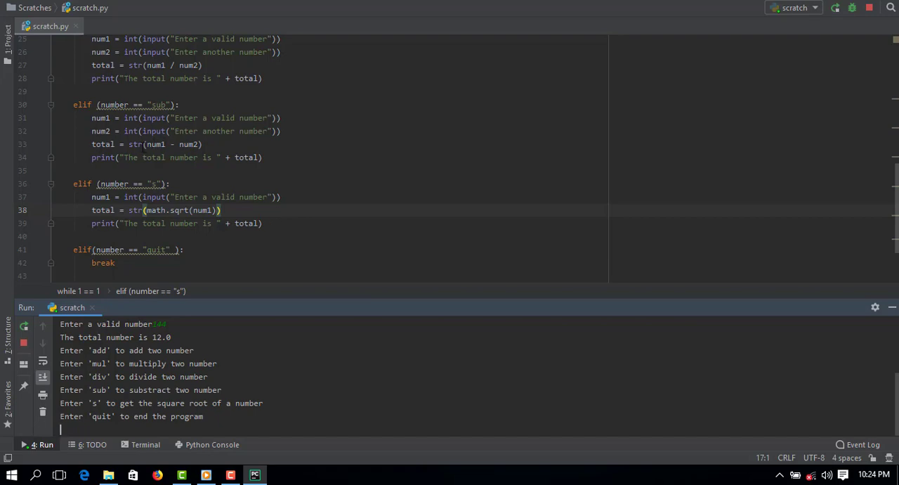
pyautogui.doubleClick(135, 144)
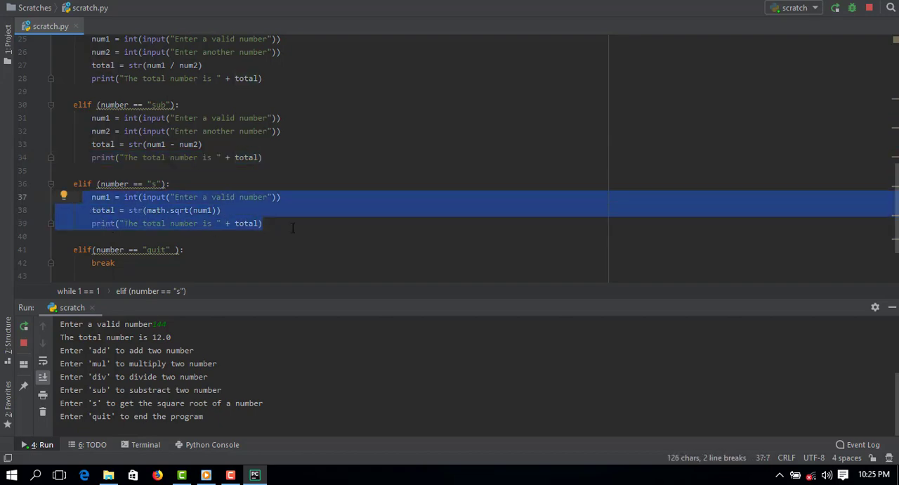
pyautogui.click(264, 222)
pyautogui.write('quit')
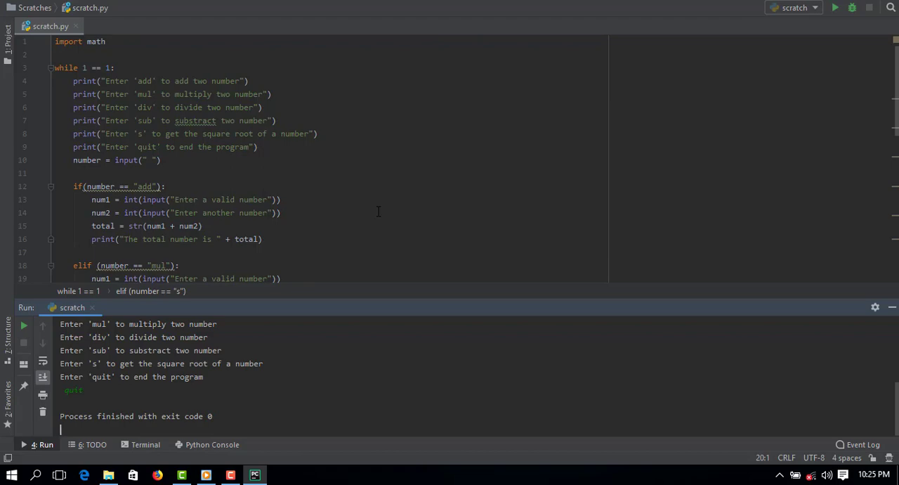
# Scroll to the script's end showing the quit branch with break after the run exits with code 0
pyautogui.scroll(-3)
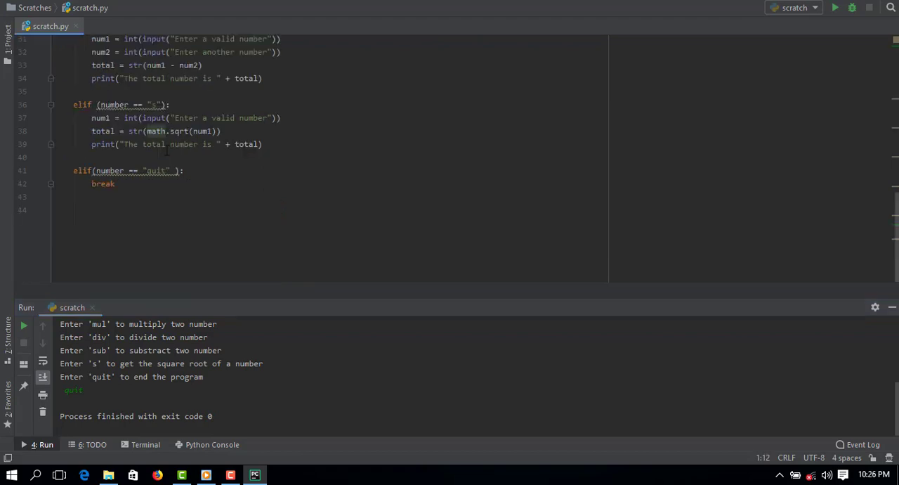